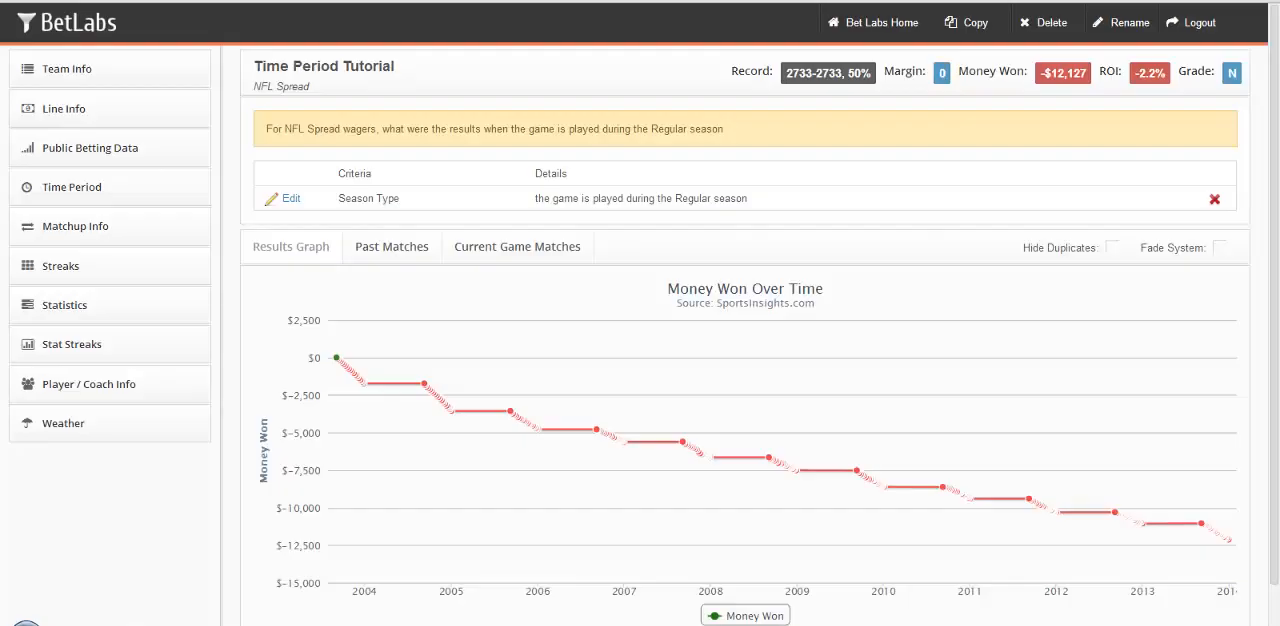
Expand the Time Period filter group to list Season, Pre/Post Season, Time of Day and Day Of Week.
left_click(71, 187)
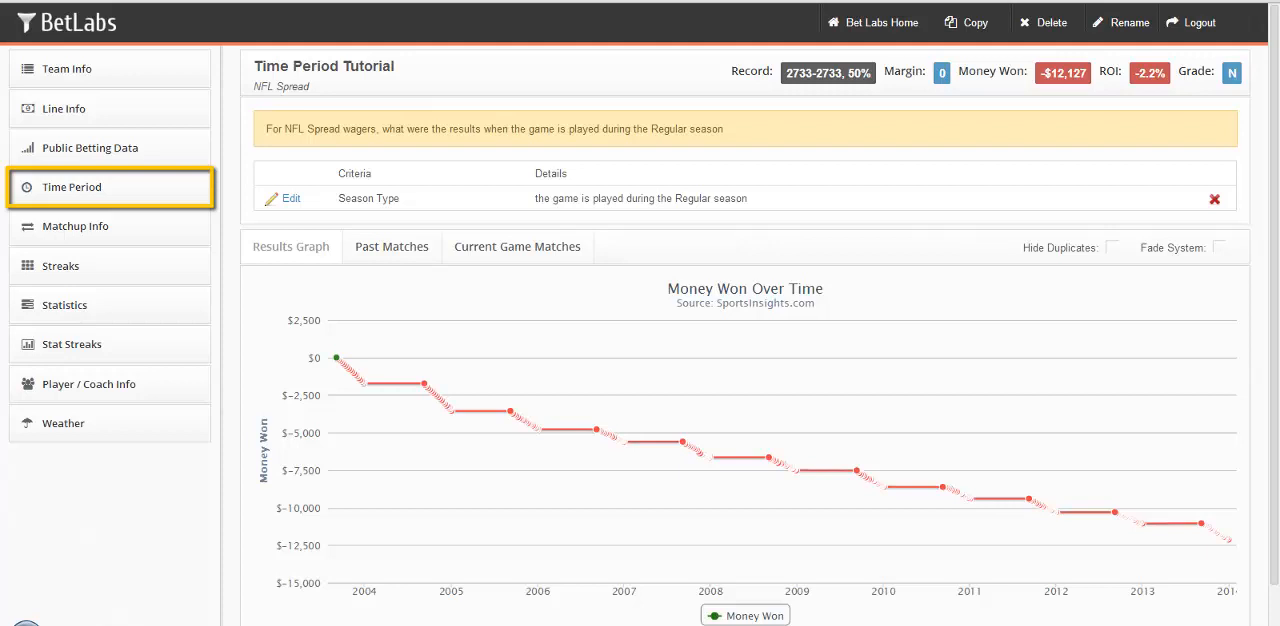
mouse_move(134, 194)
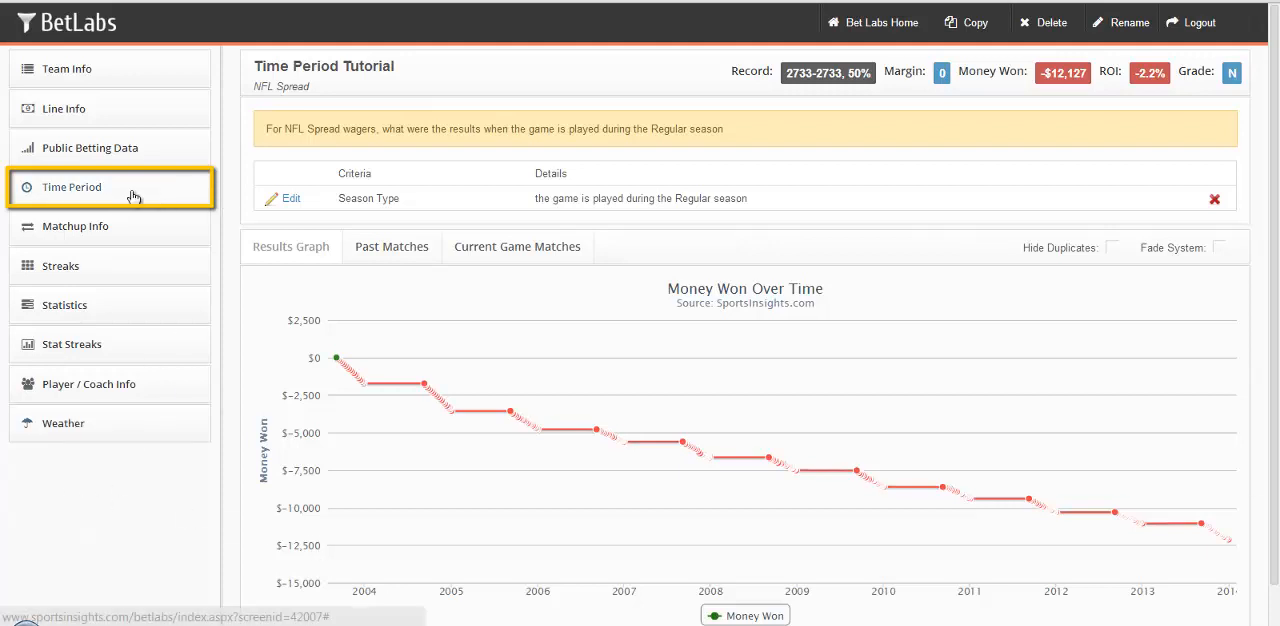
left_click(72, 187)
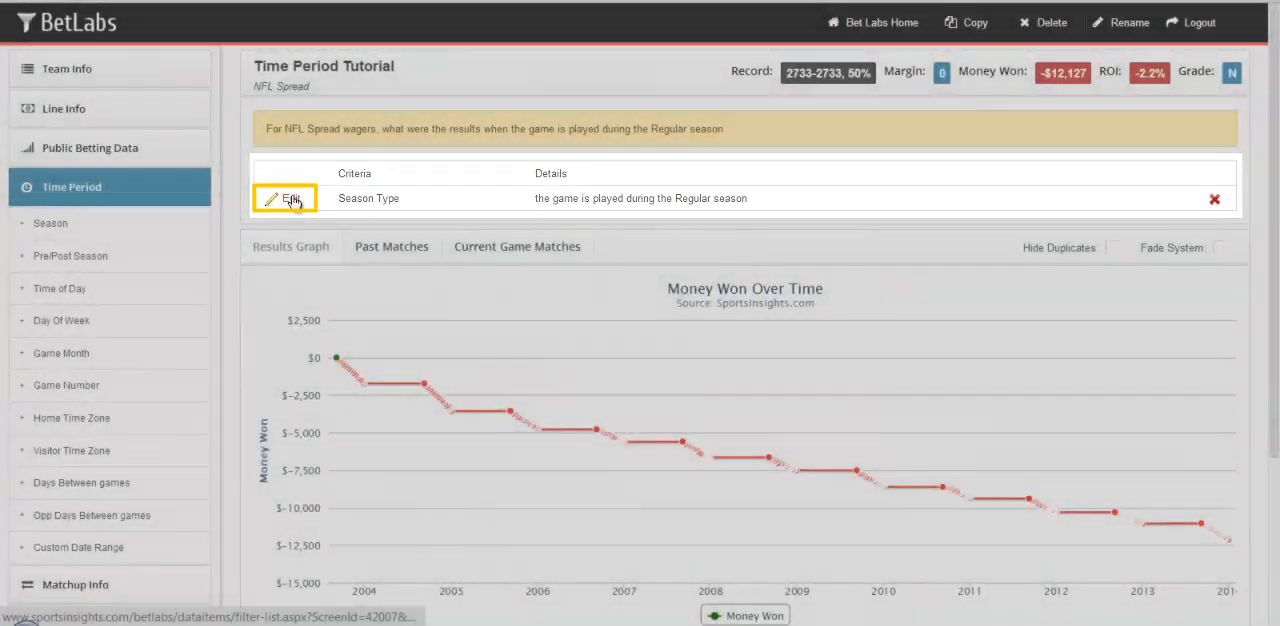
left_click(285, 198)
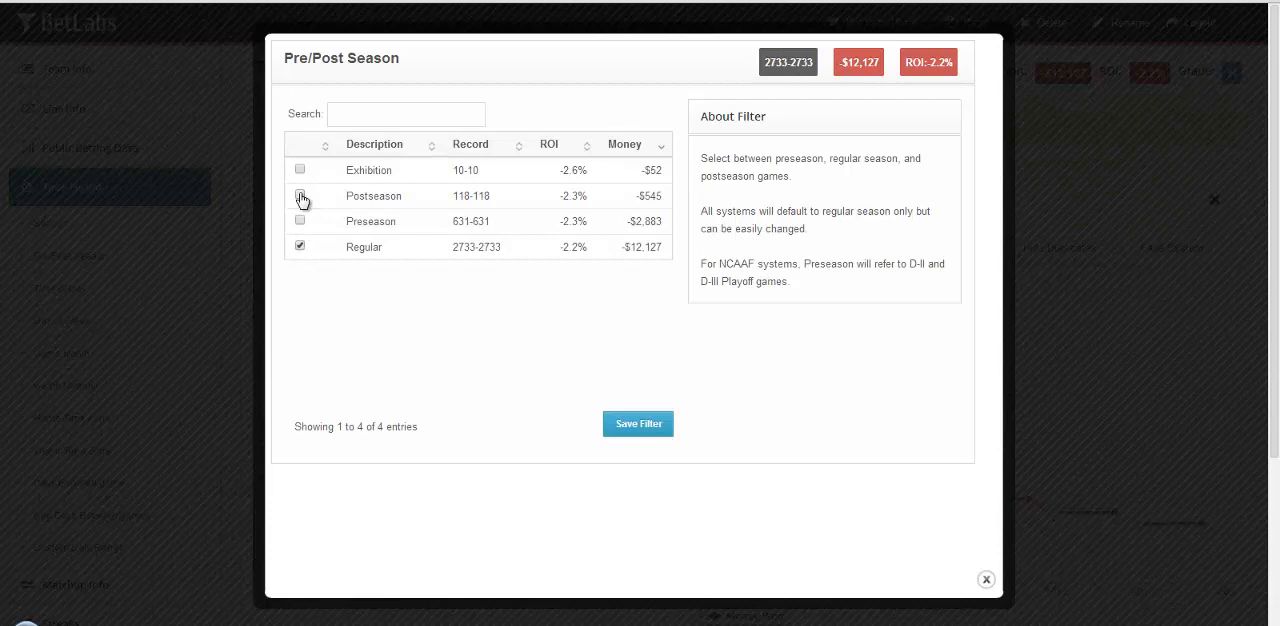
left_click(300, 196)
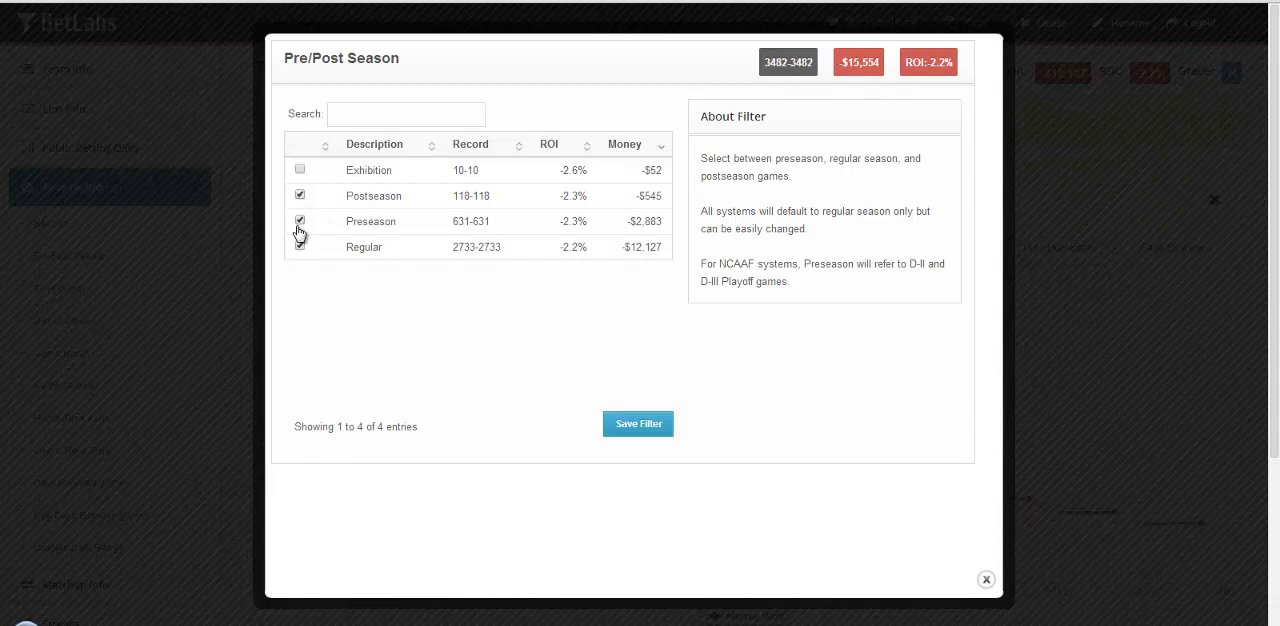
left_click(300, 170)
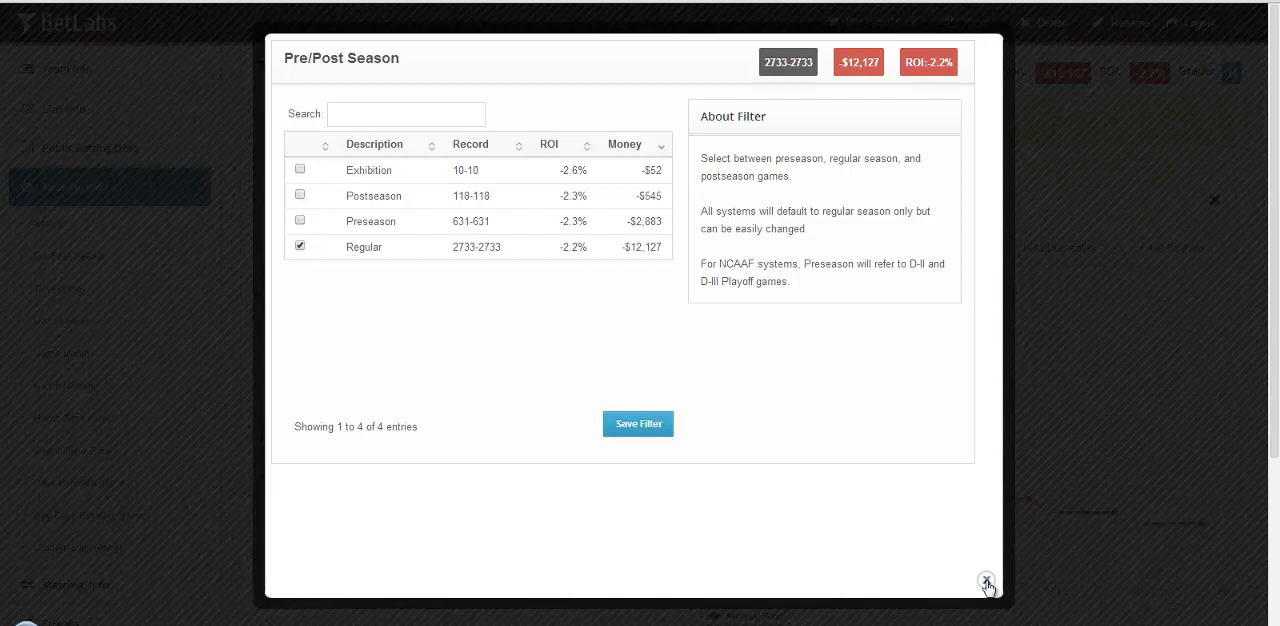
left_click(986, 580)
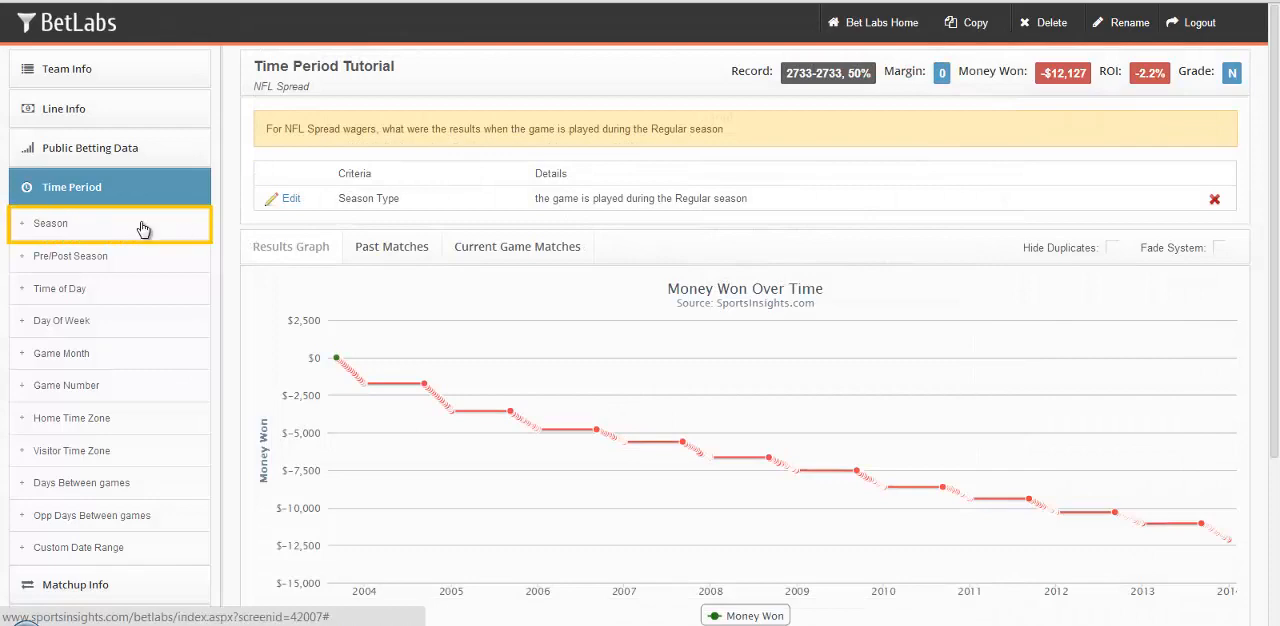
Save a Season criterion for 2009-10 through 2013-14, giving 1245-1245 and -$4,618.
left_click(50, 223)
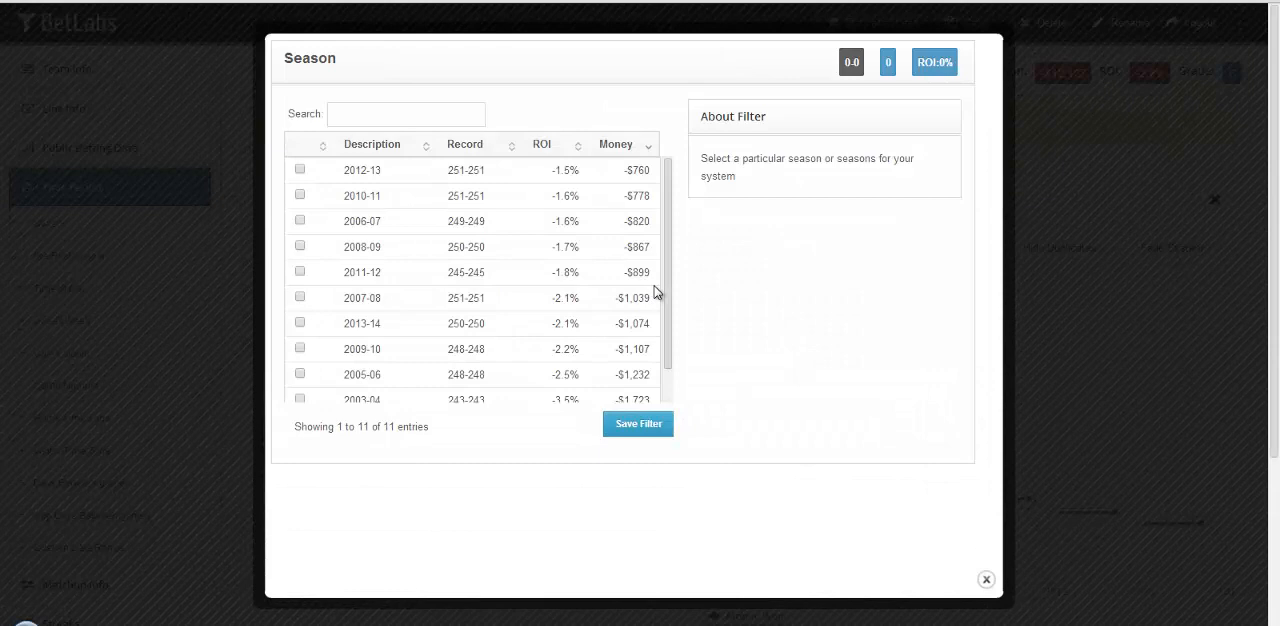
left_click(300, 247)
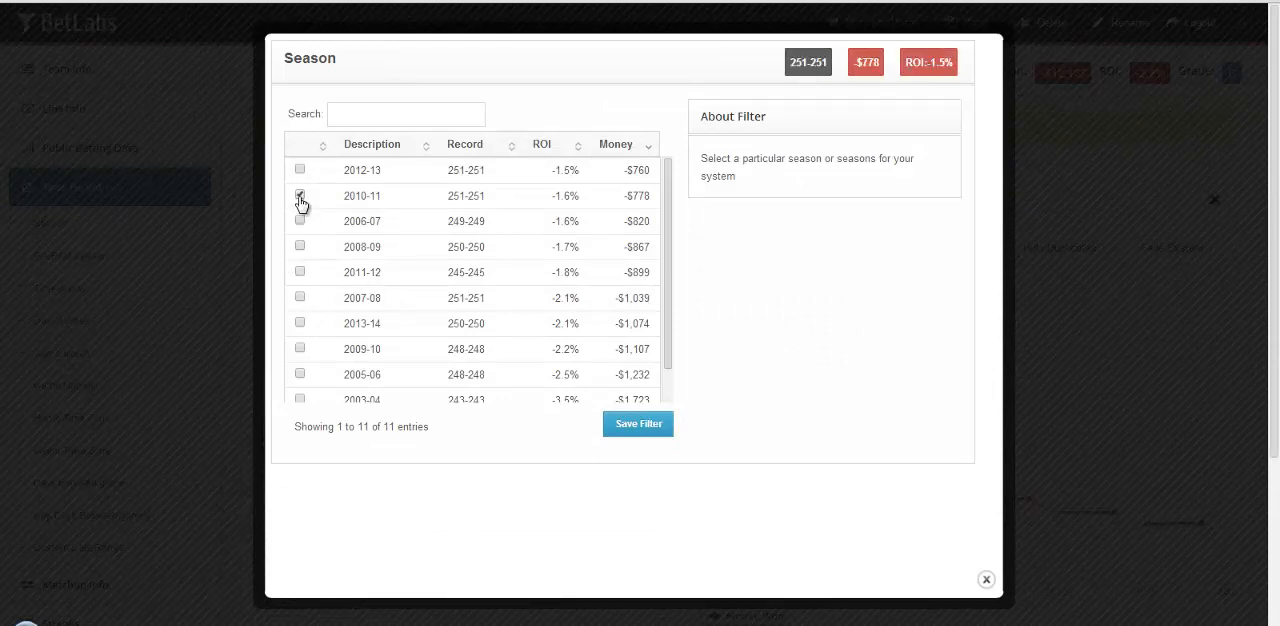
left_click(300, 196)
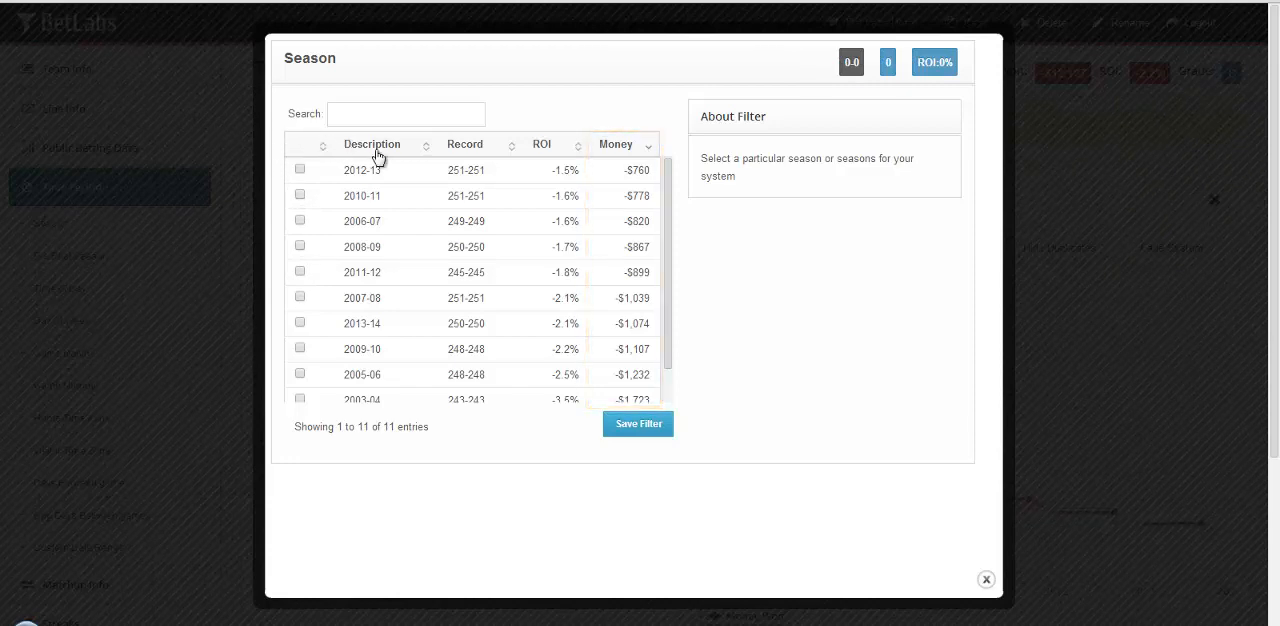
left_click(372, 144)
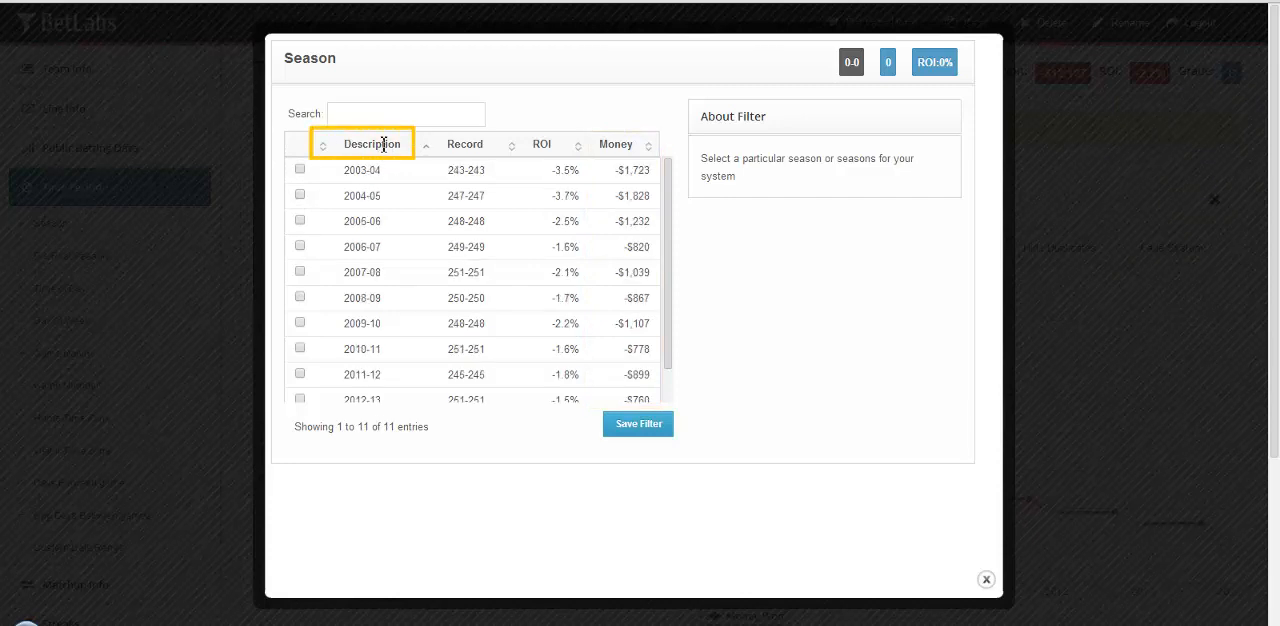
scroll("down", 3)
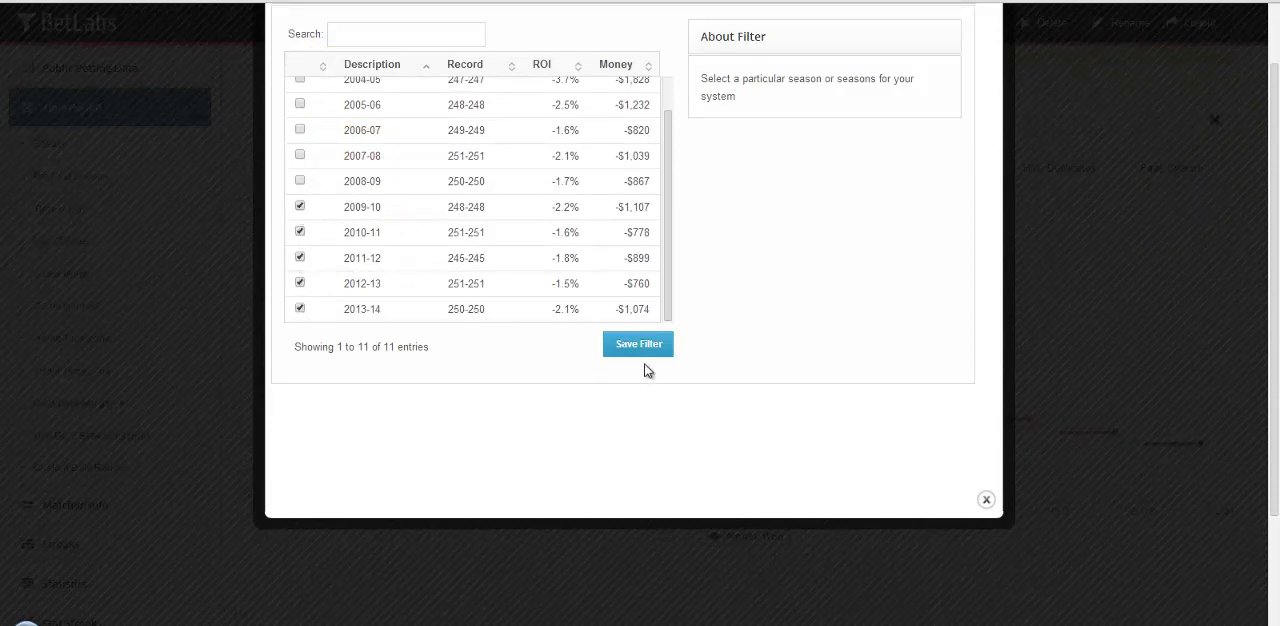
left_click(638, 343)
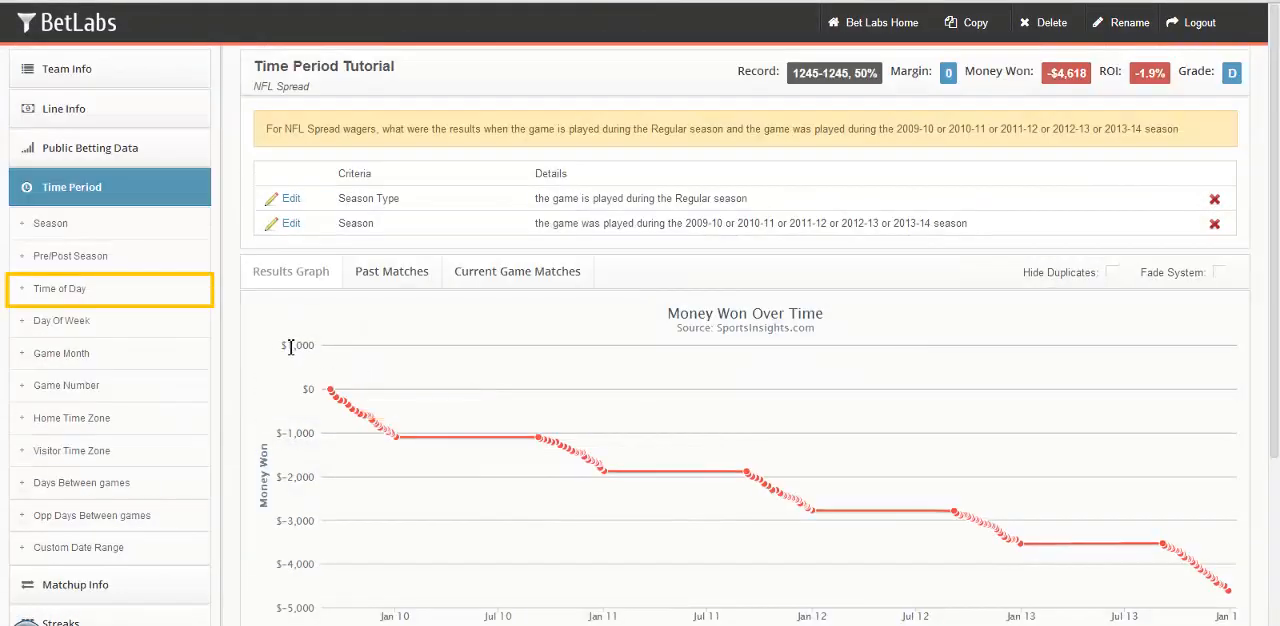
left_click(59, 288)
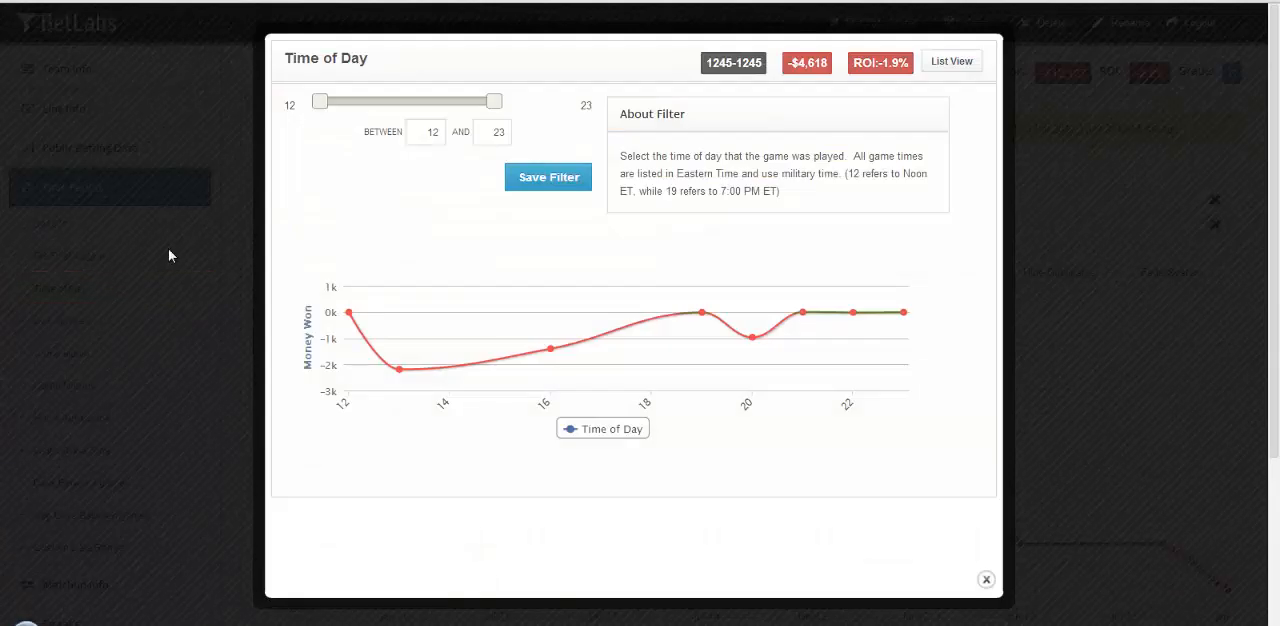
mouse_move(243, 207)
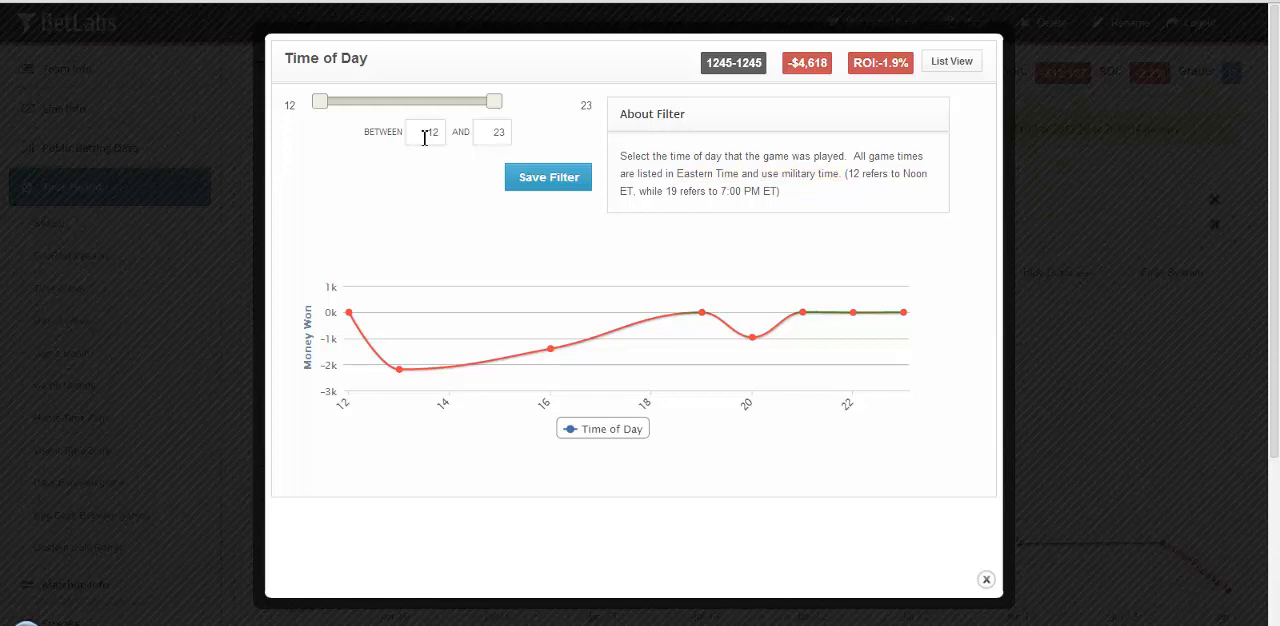
left_click(426, 131)
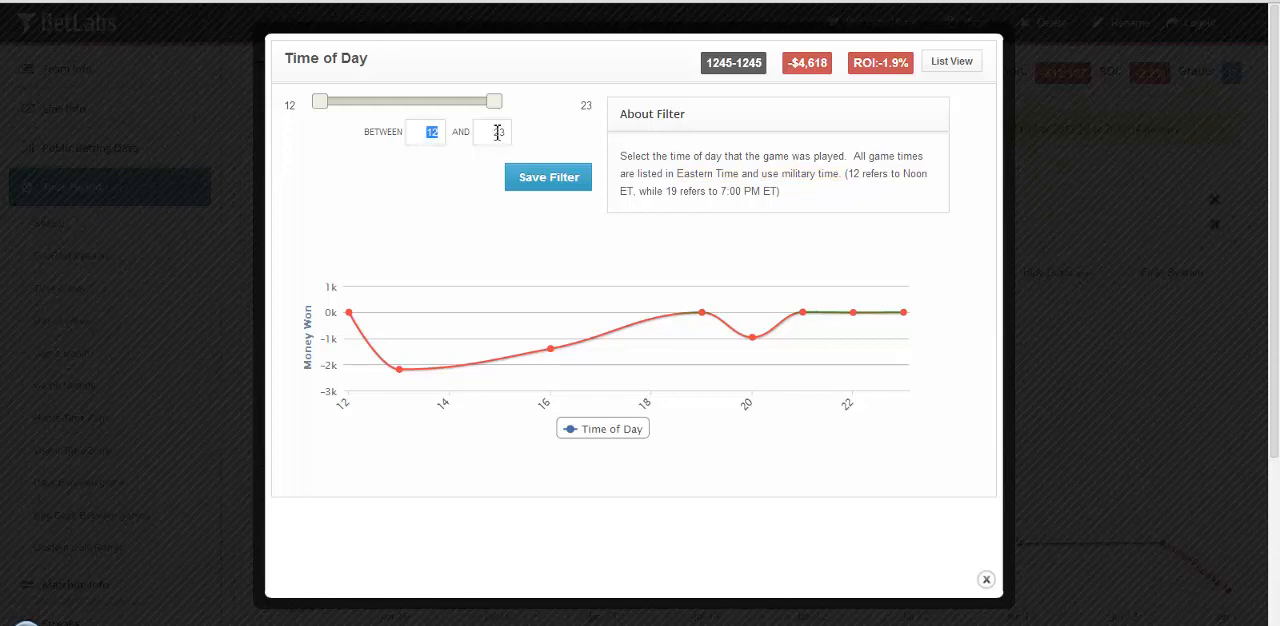
type("1")
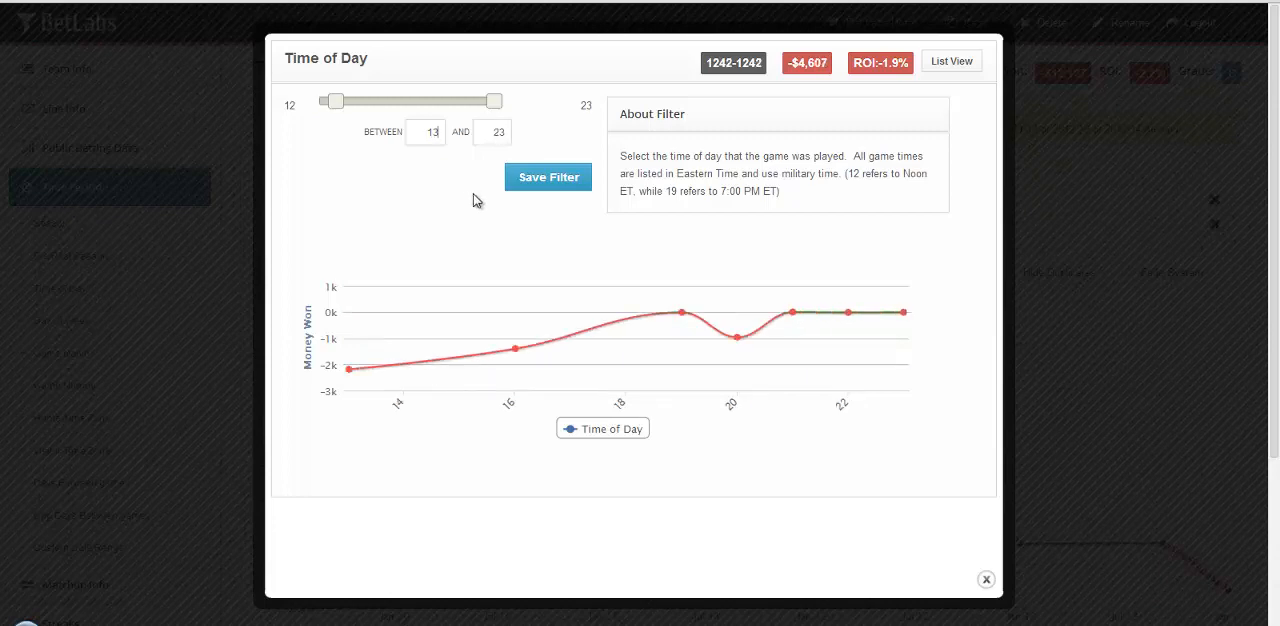
left_click(425, 131)
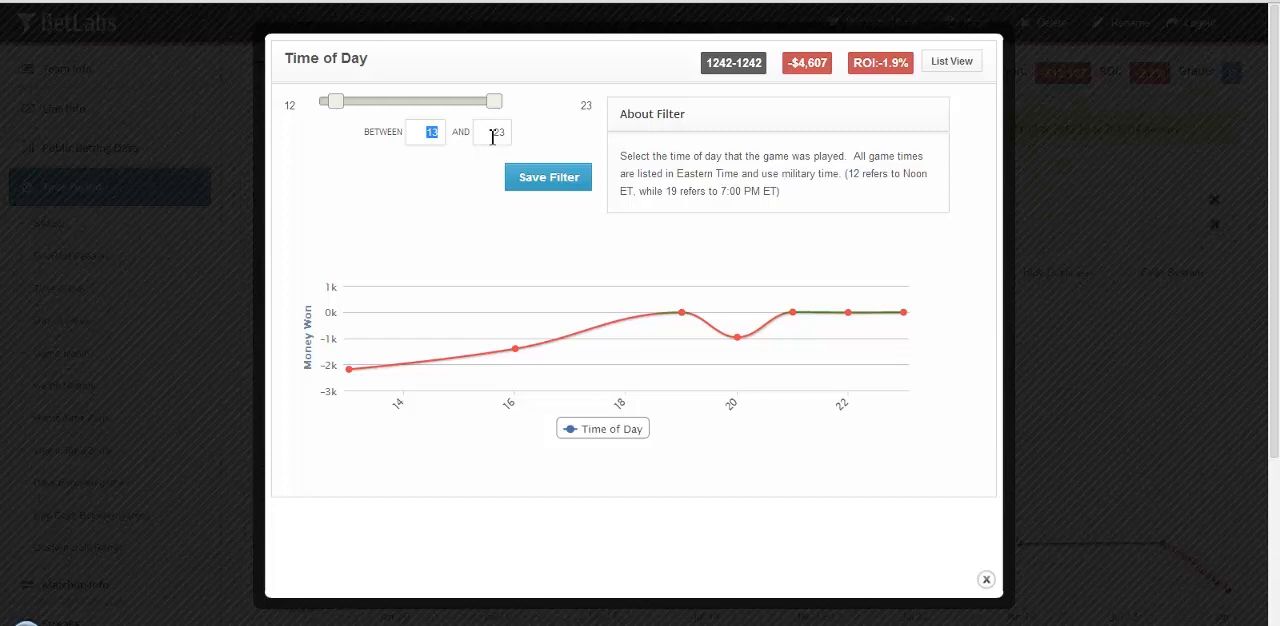
type("21")
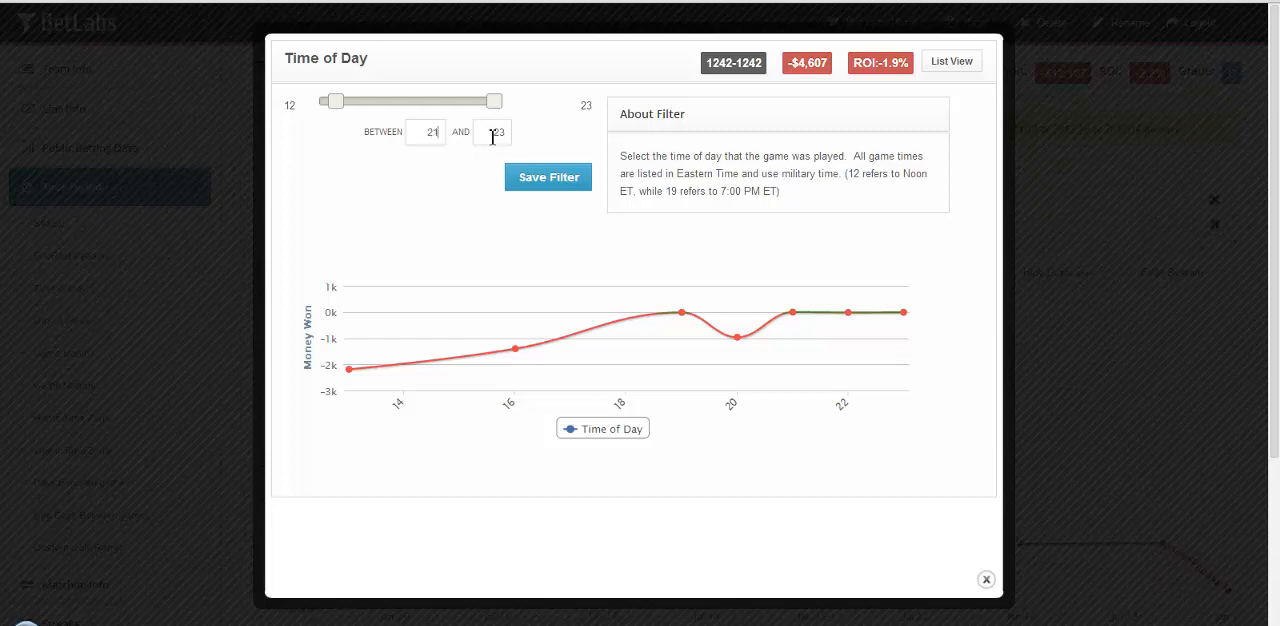
left_click_drag(334, 101, 461, 101)
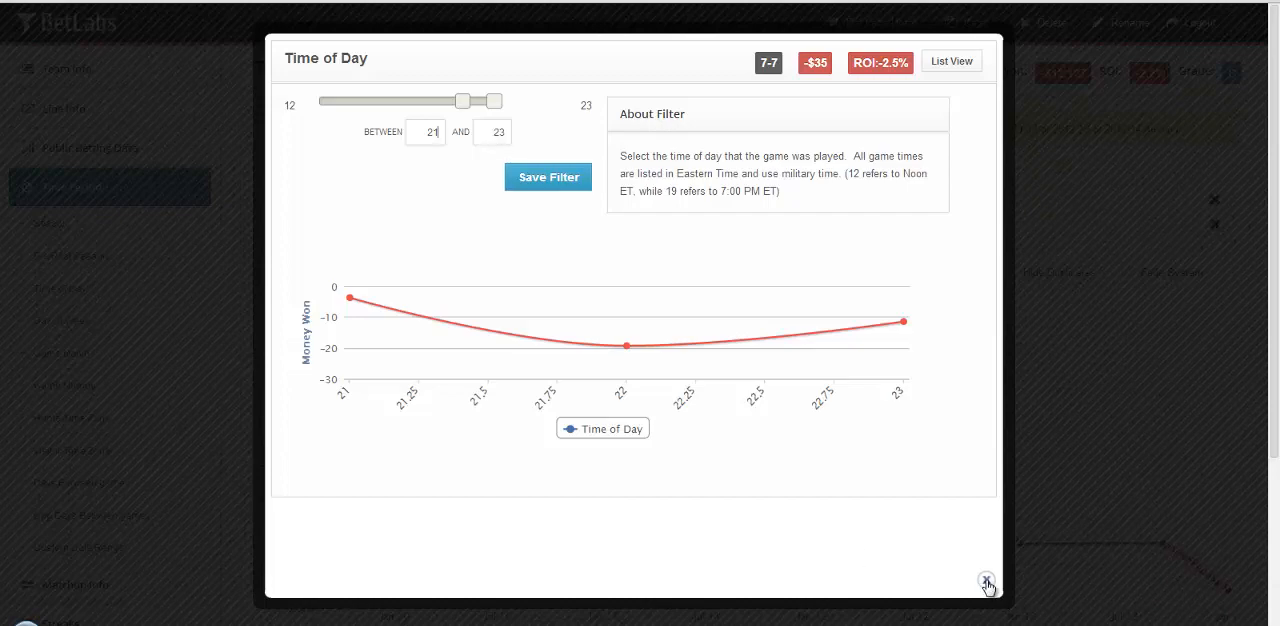
left_click(986, 580)
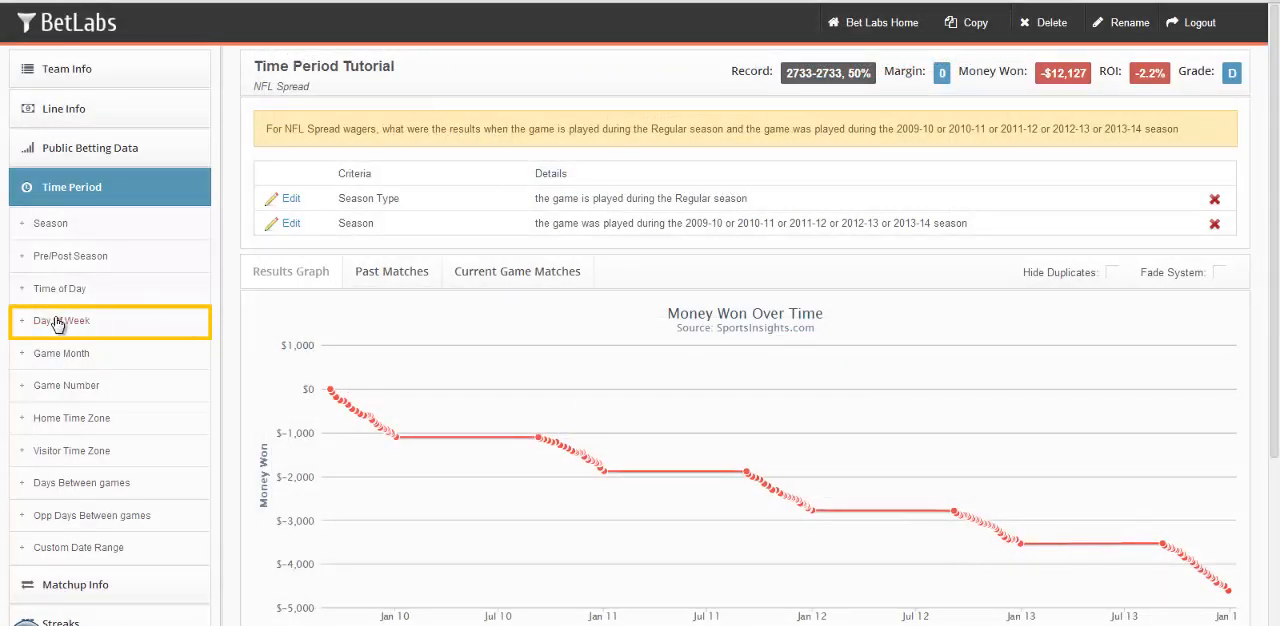
Preview the Day Of Week filter by ticking and unticking Sunday, leaving no day chosen.
left_click(61, 320)
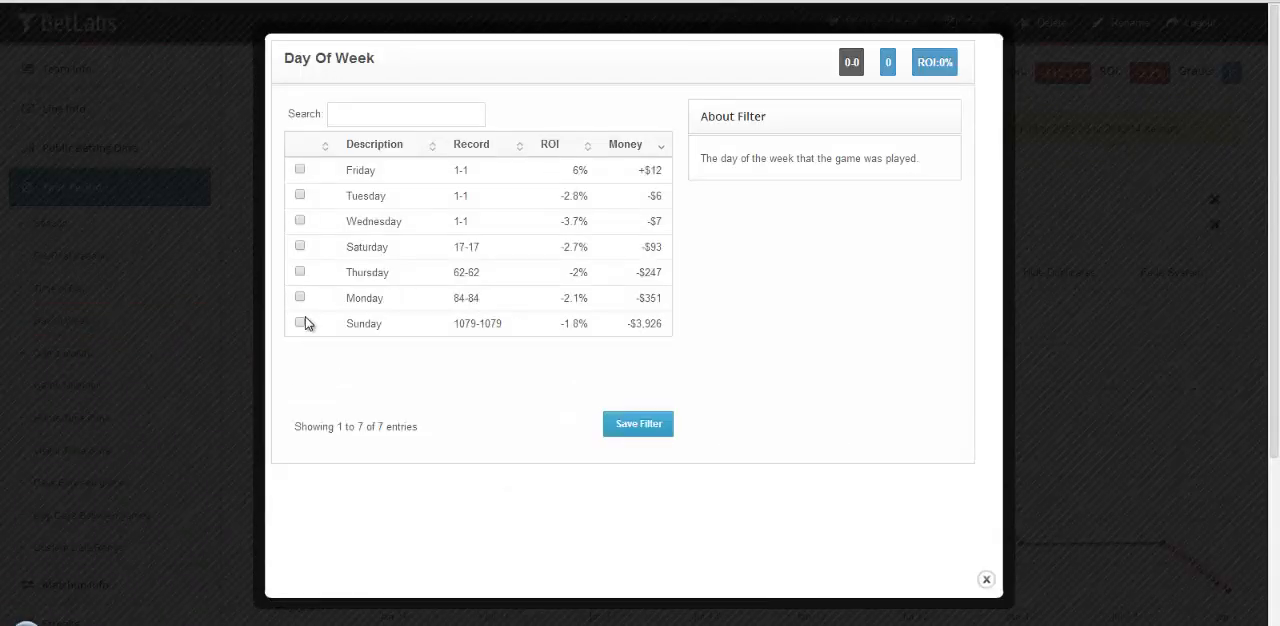
left_click(300, 298)
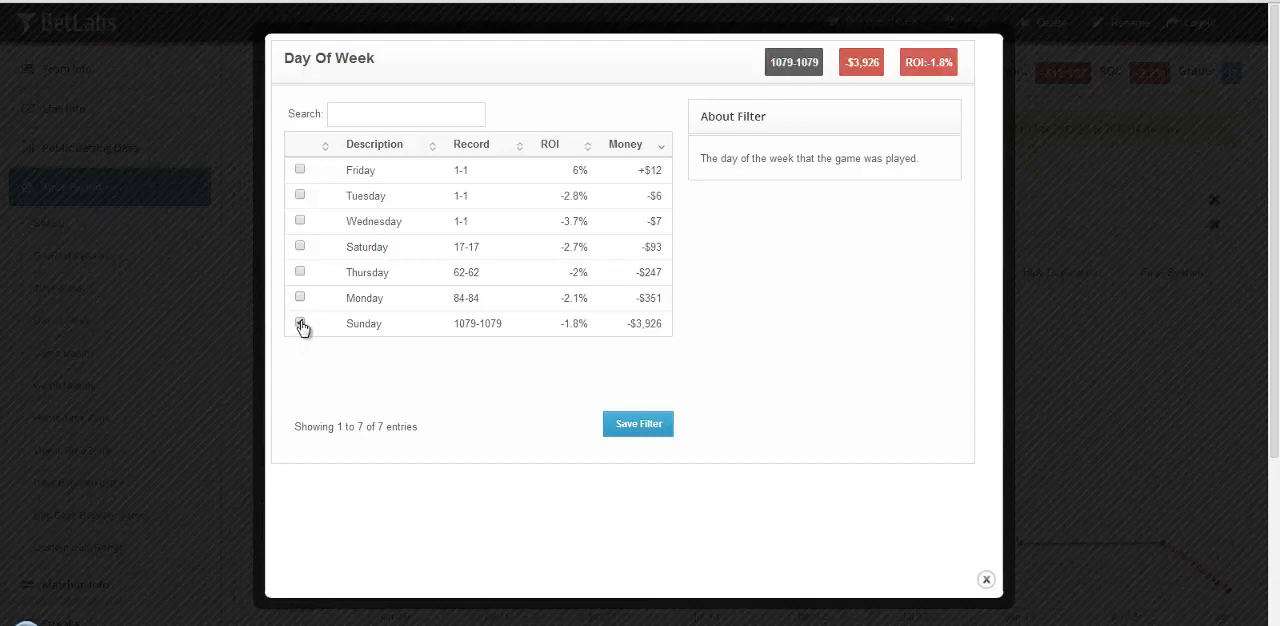
left_click(300, 323)
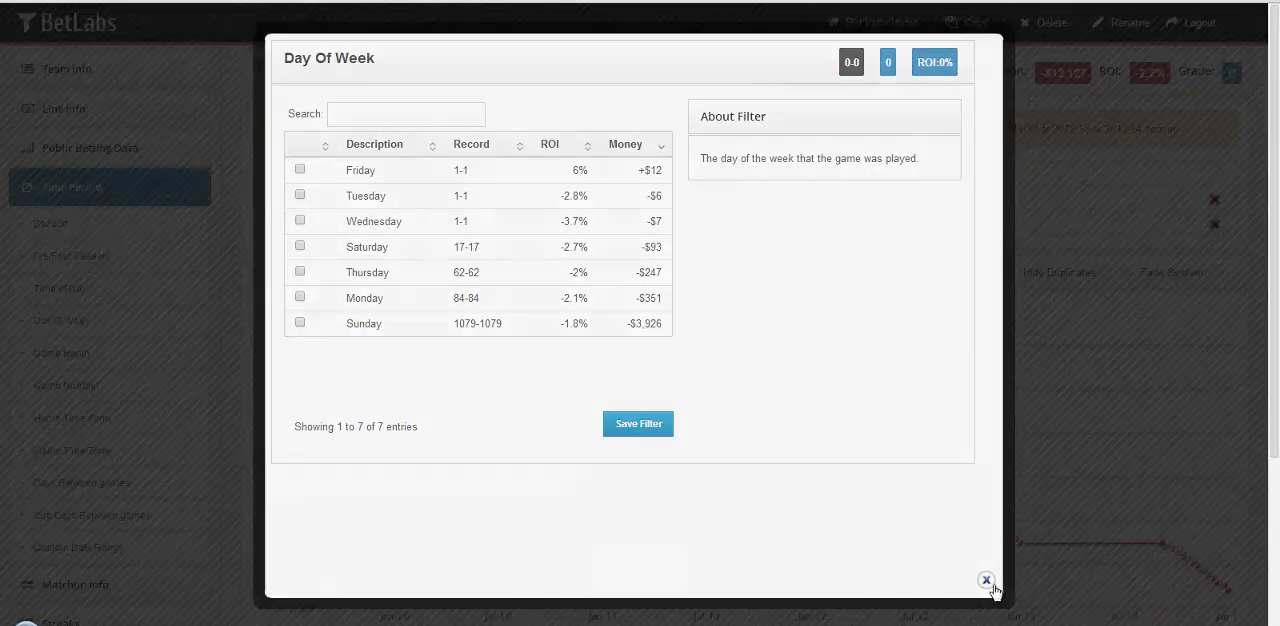
left_click(986, 580)
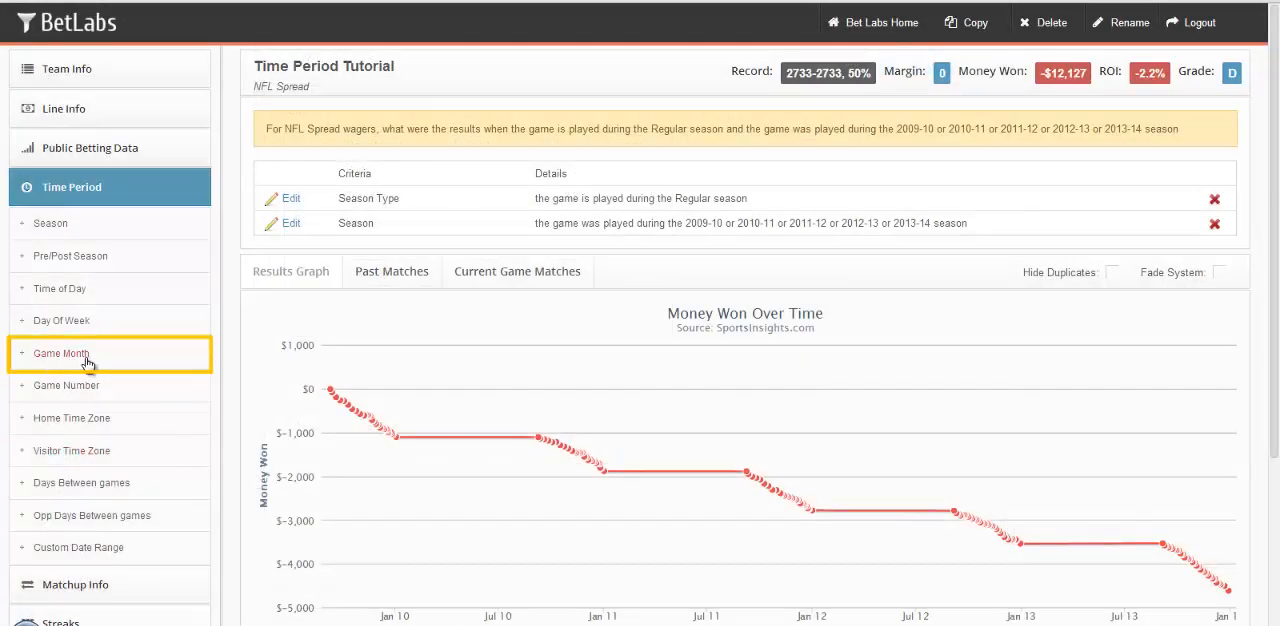
left_click(61, 353)
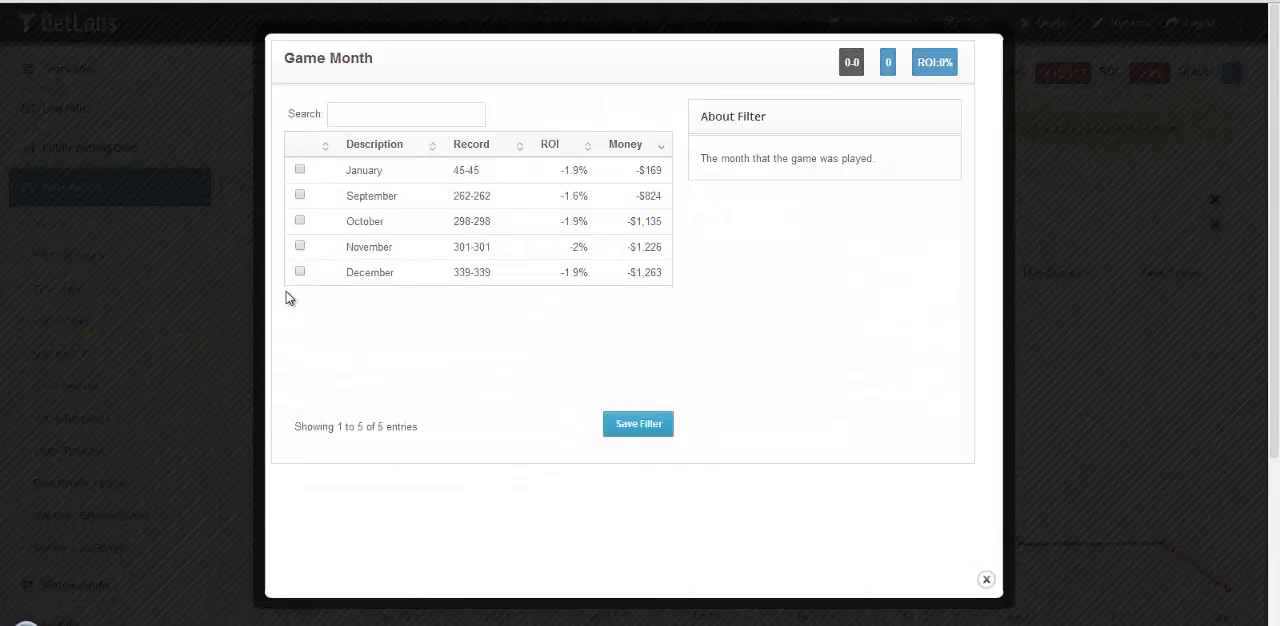
mouse_move(322, 359)
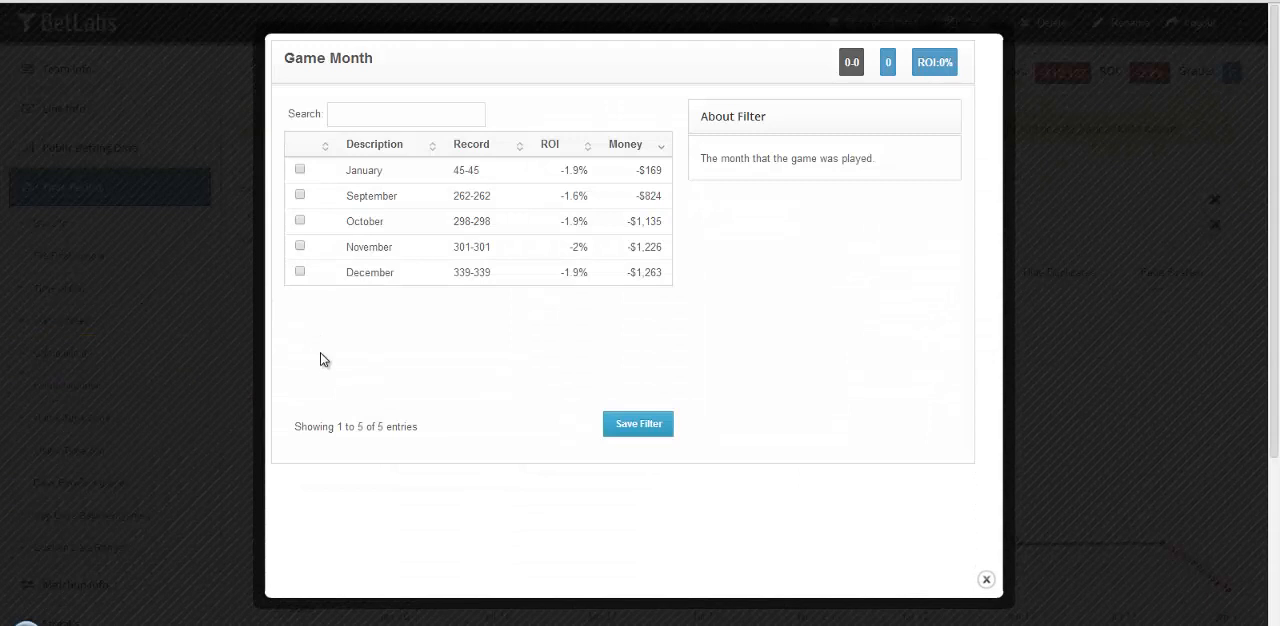
mouse_move(986, 580)
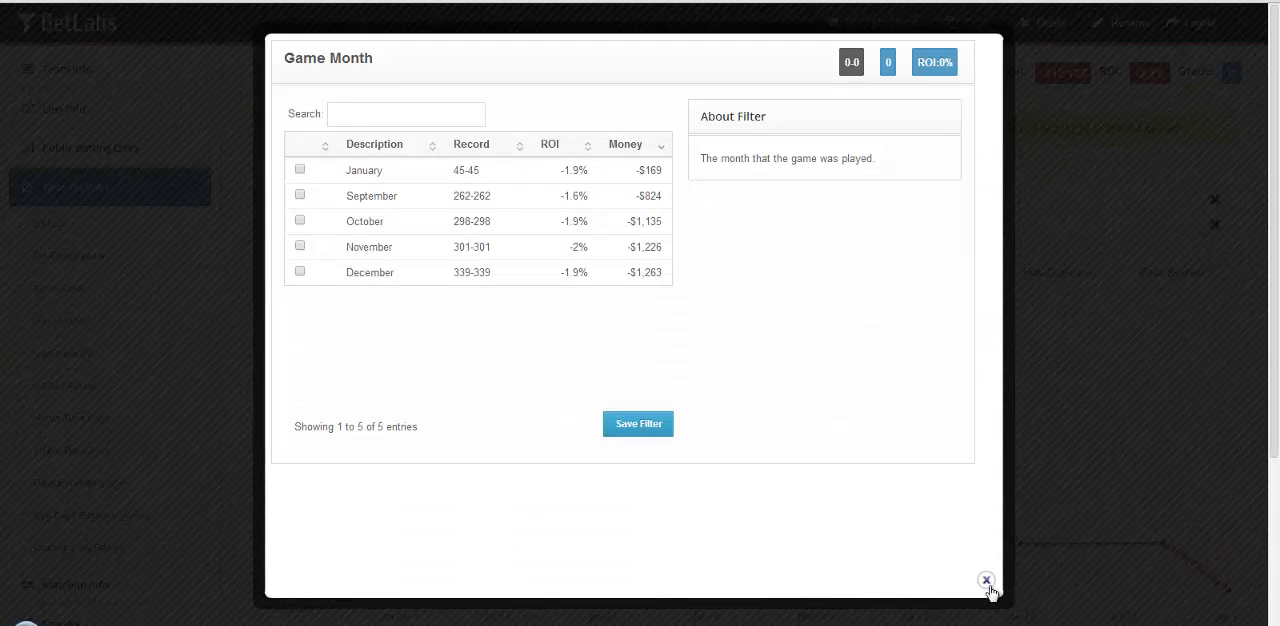
left_click(986, 580)
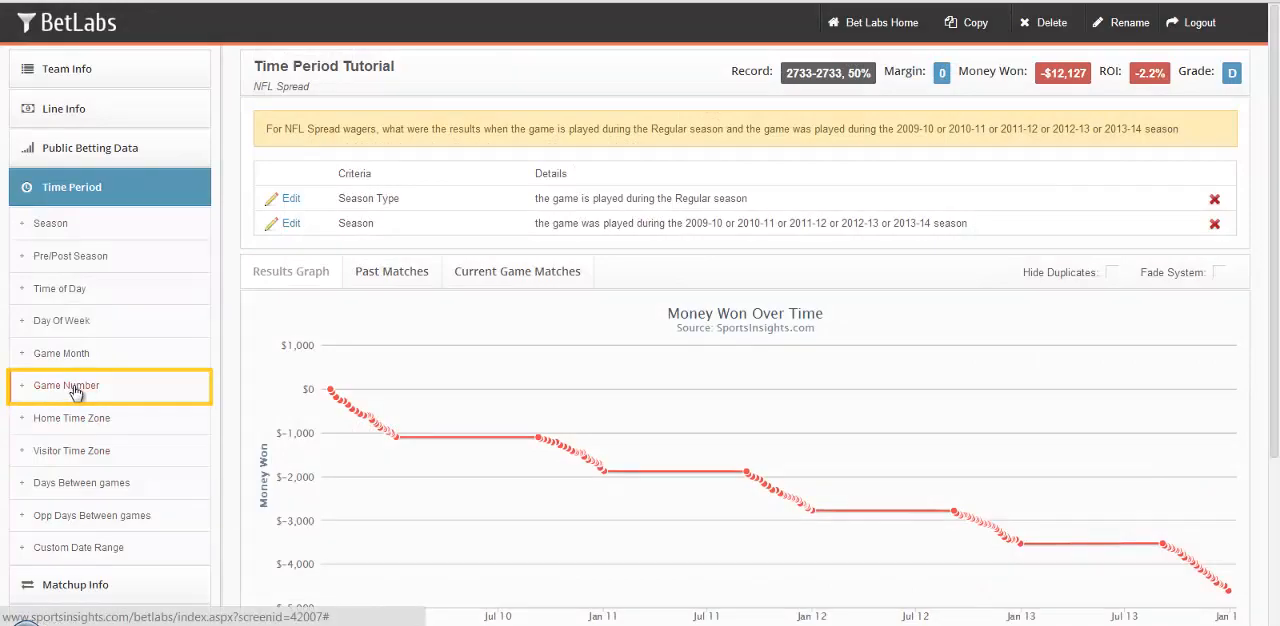
left_click(66, 385)
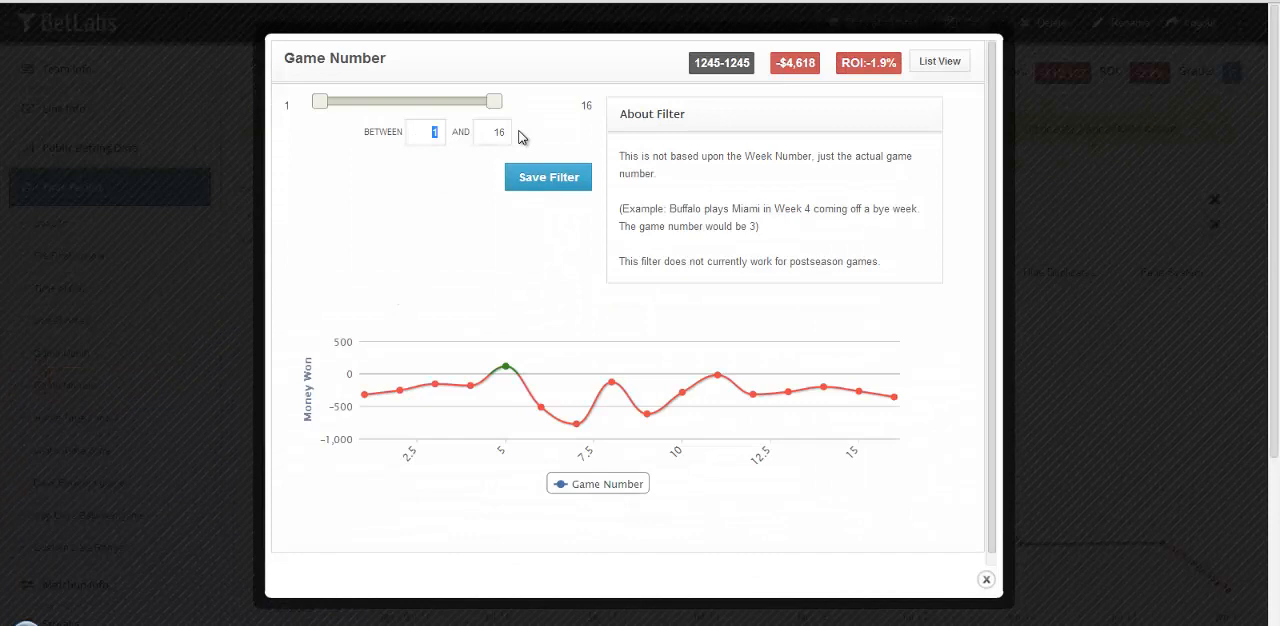
left_click_drag(320, 100, 413, 100)
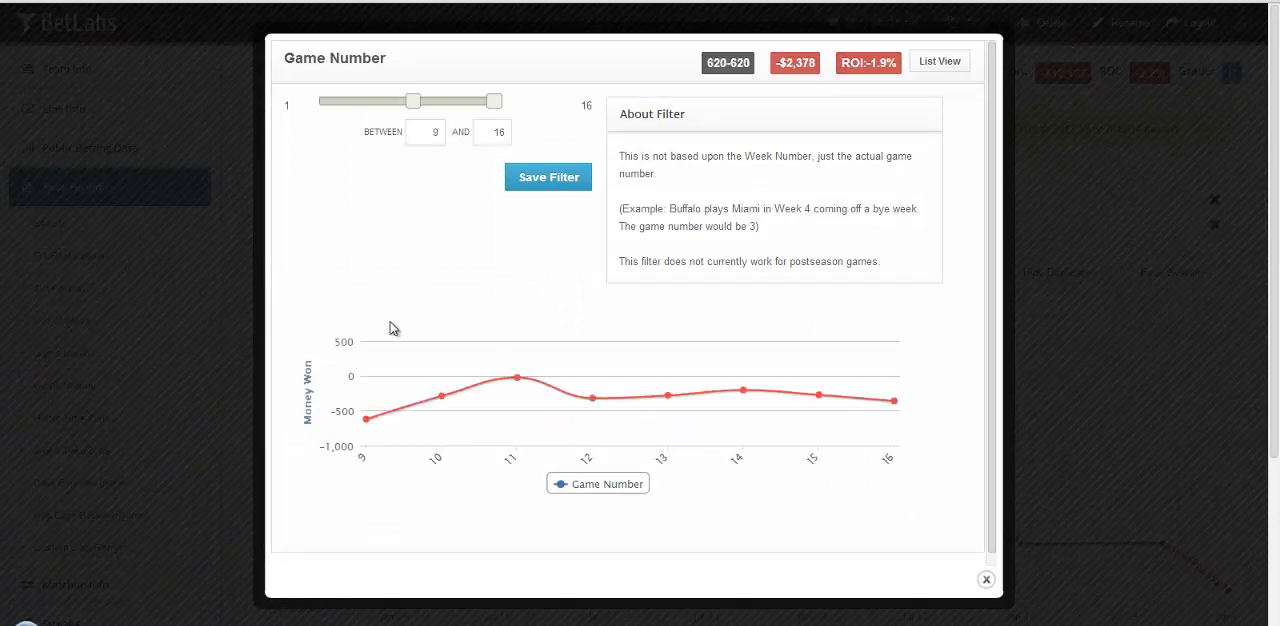
mouse_move(994, 593)
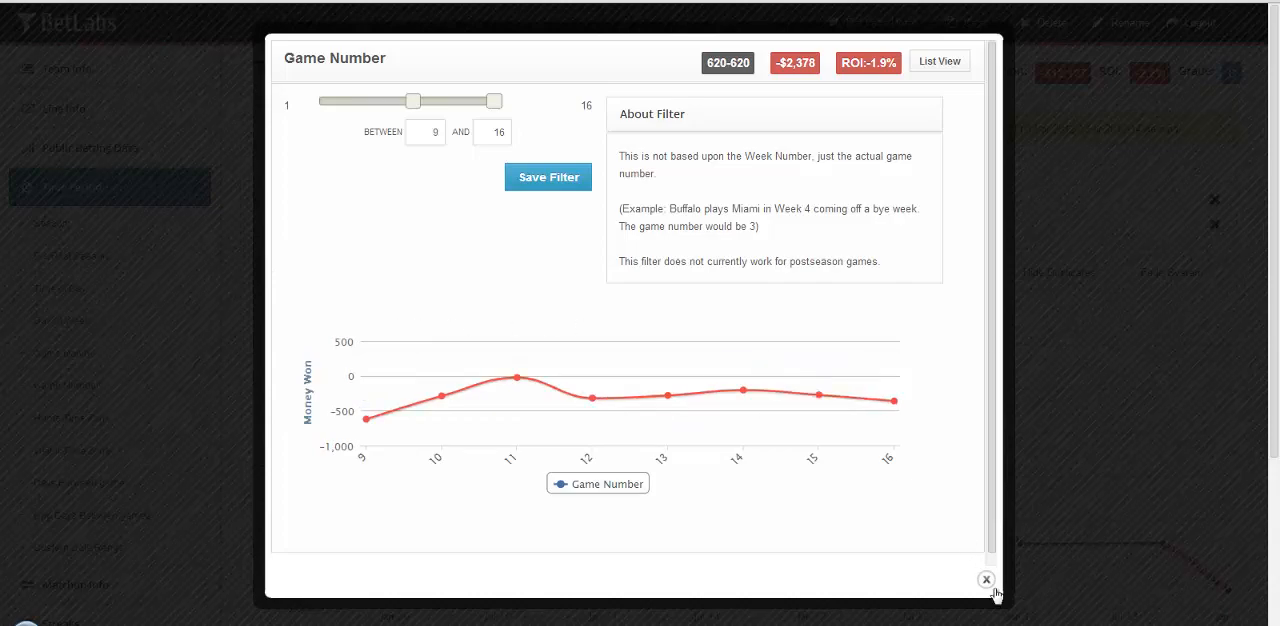
left_click(985, 580)
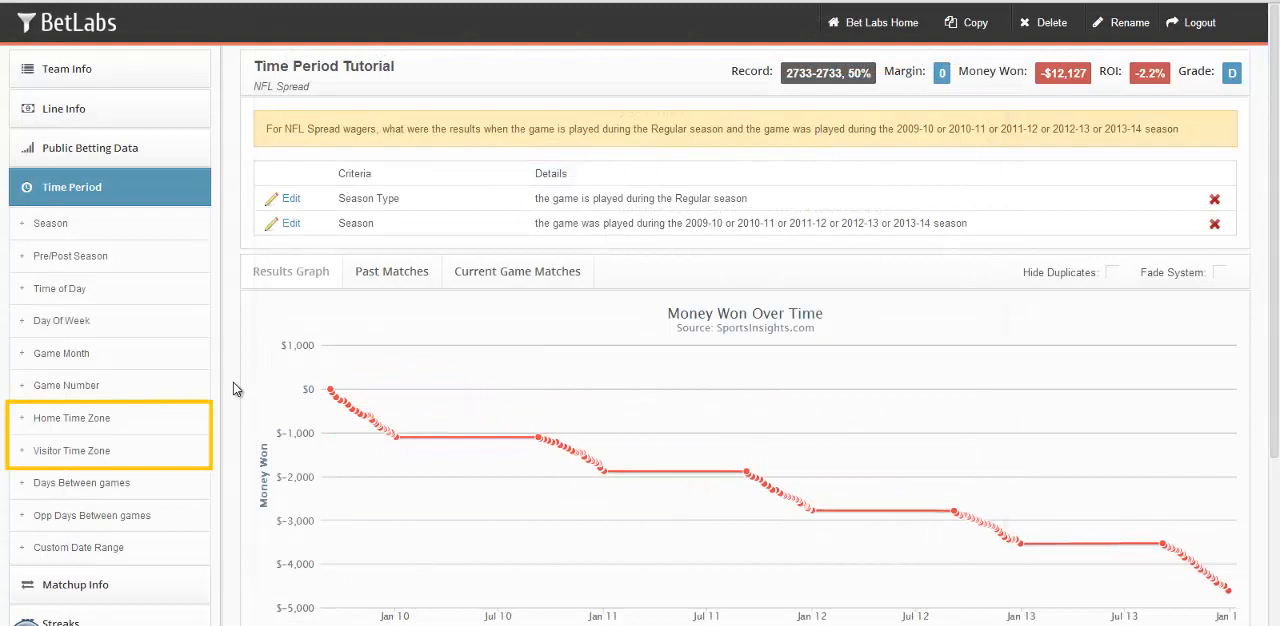
mouse_move(247, 431)
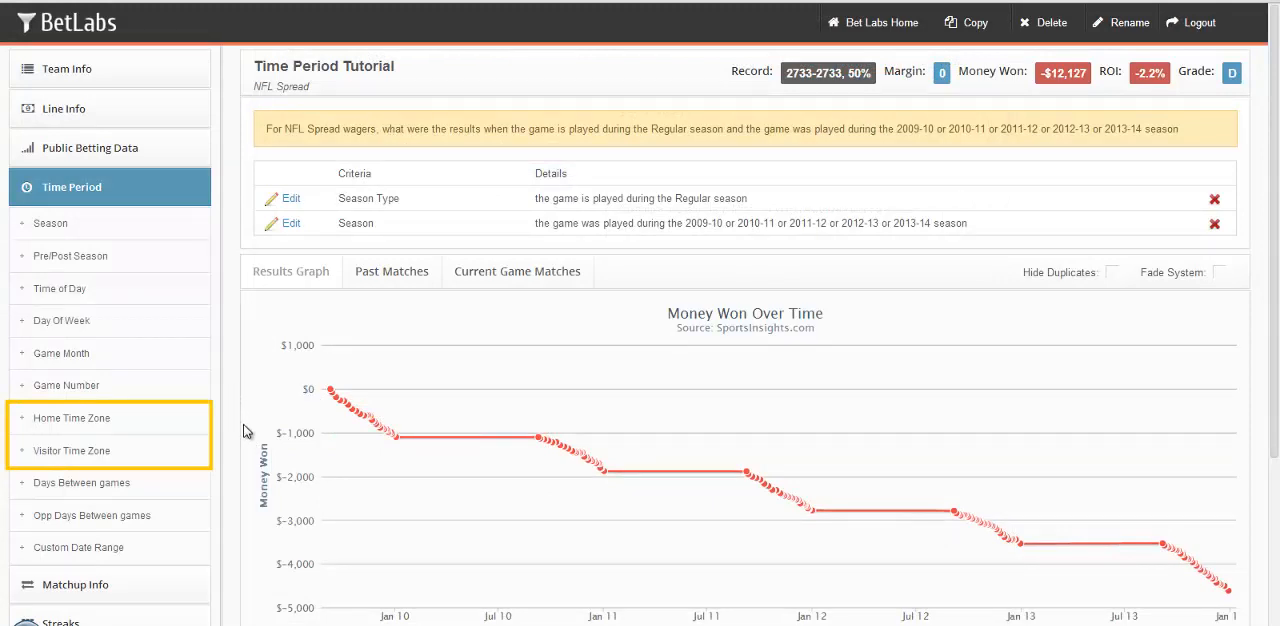
mouse_move(235, 428)
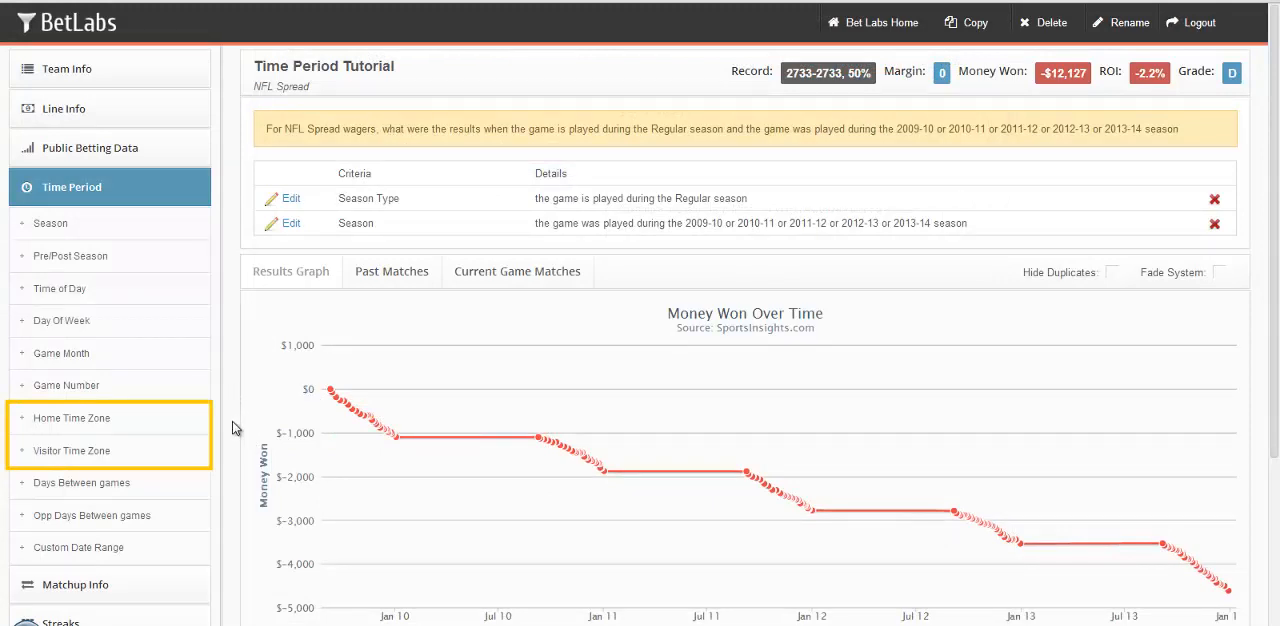
mouse_move(218, 422)
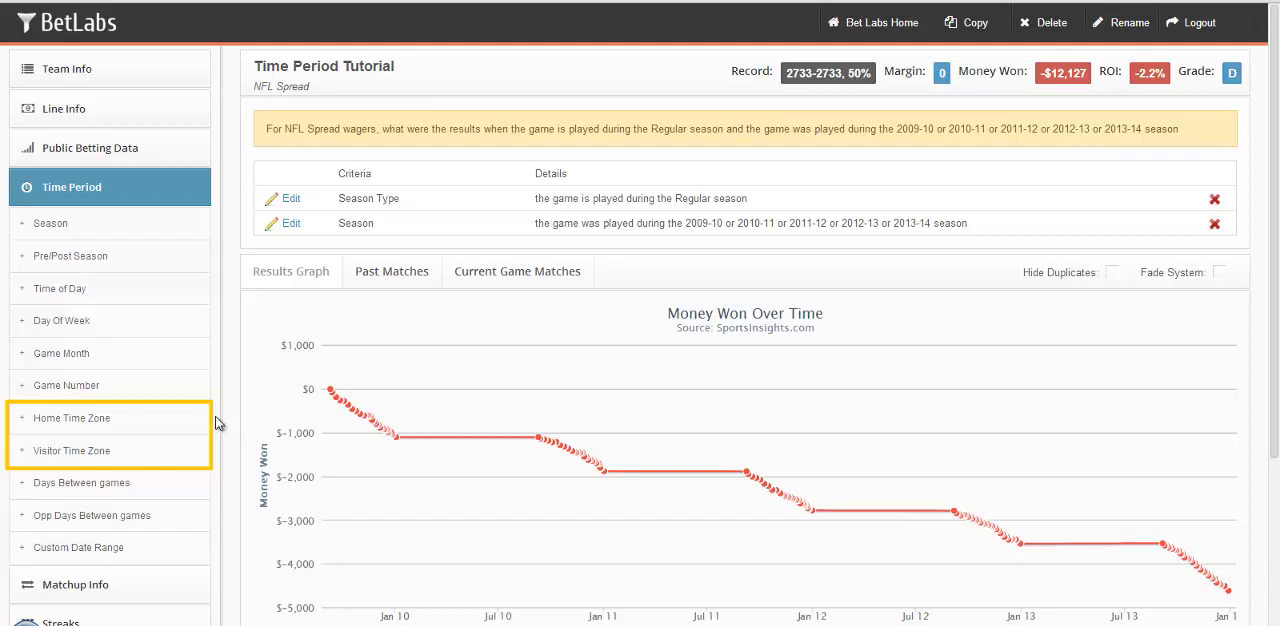
mouse_move(228, 451)
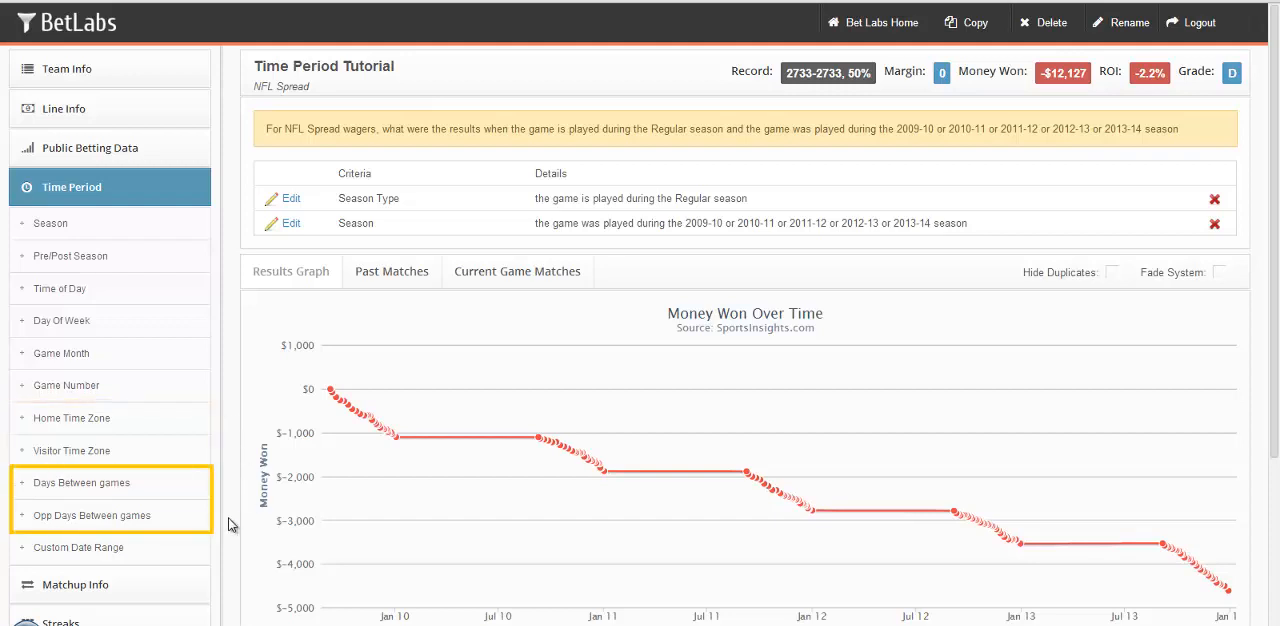
mouse_move(100, 488)
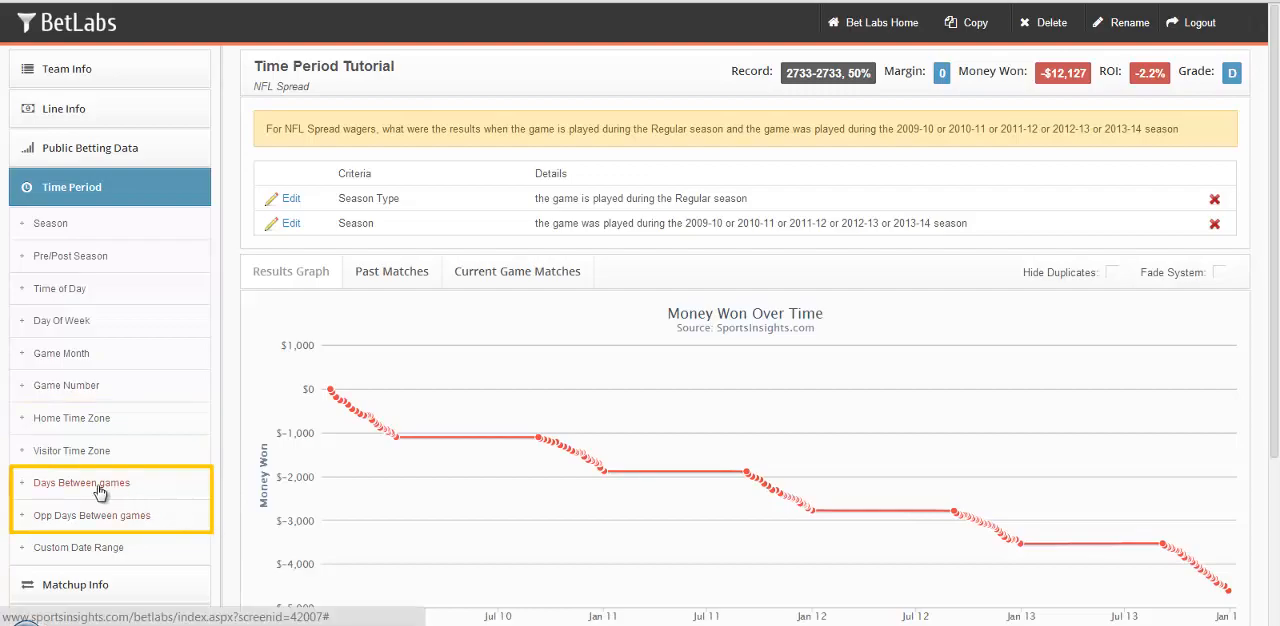
left_click(81, 482)
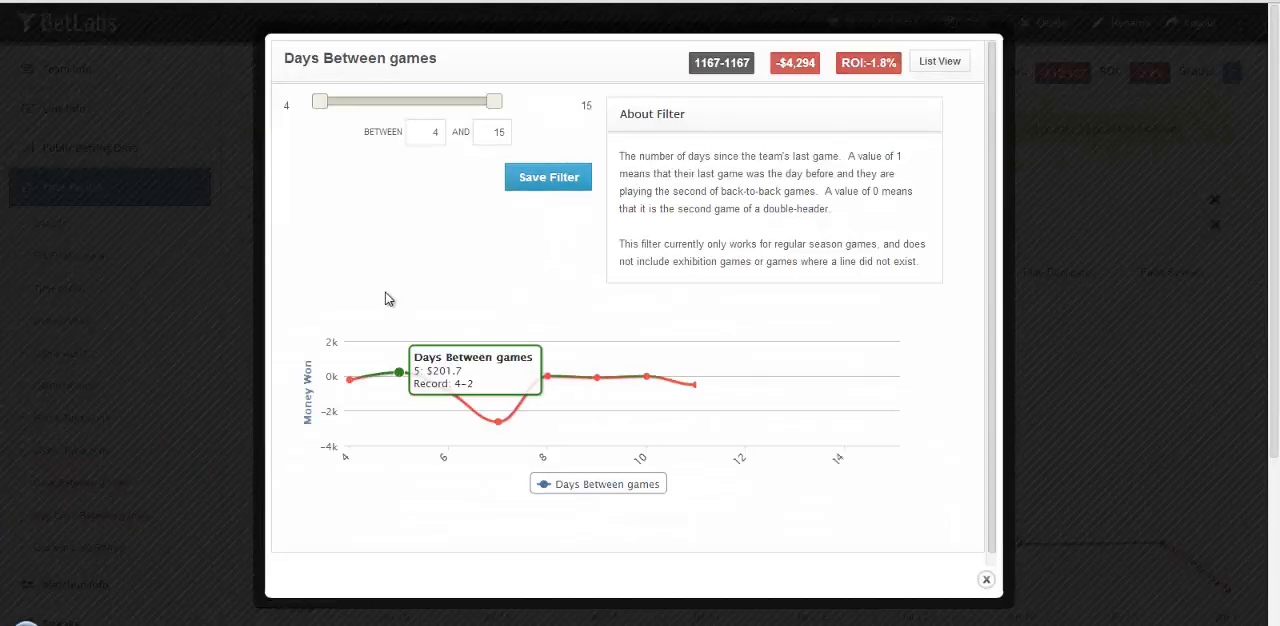
left_click_drag(318, 101, 362, 101)
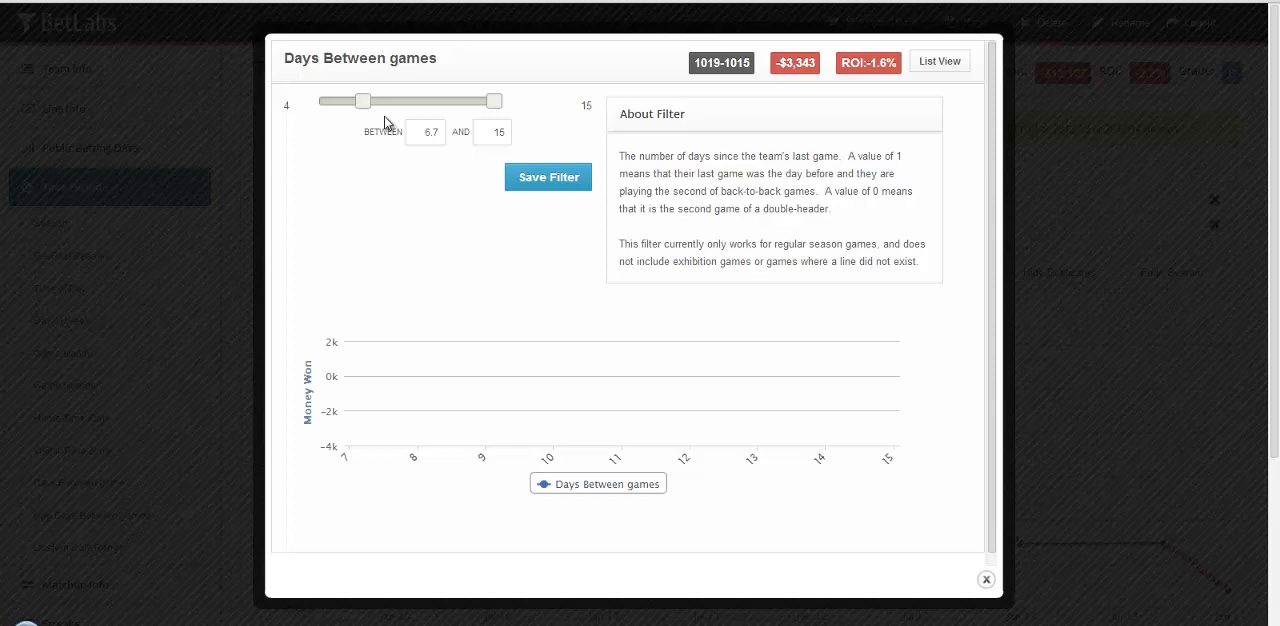
left_click_drag(362, 101, 388, 101)
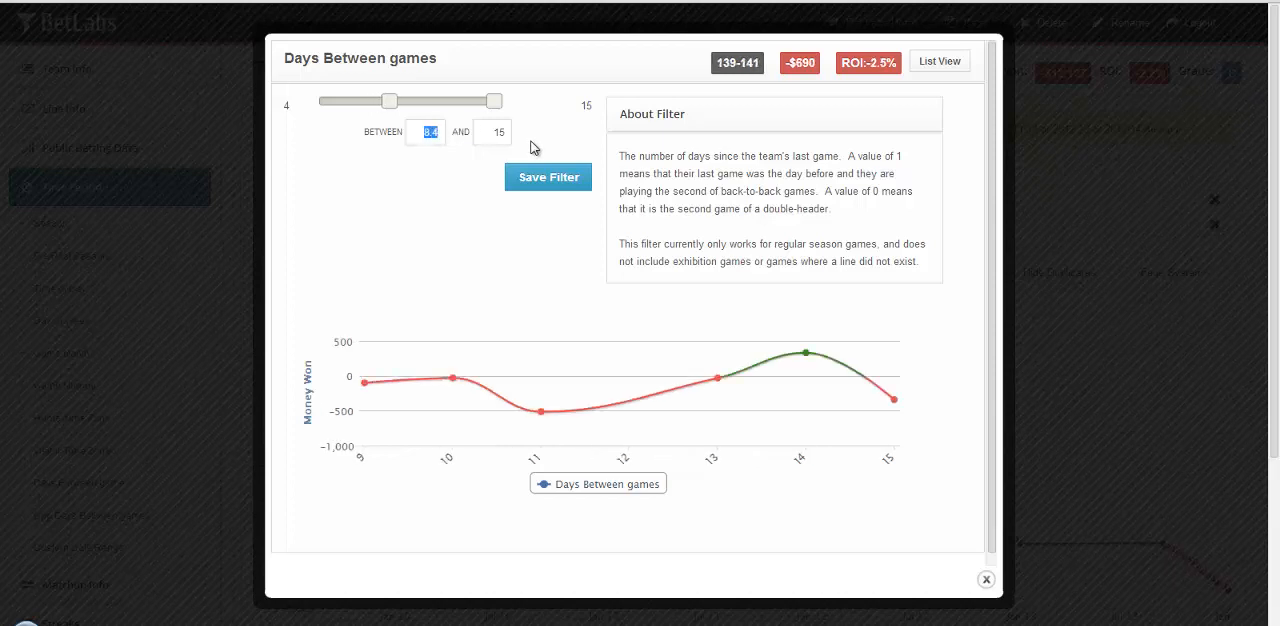
left_click_drag(388, 101, 415, 101)
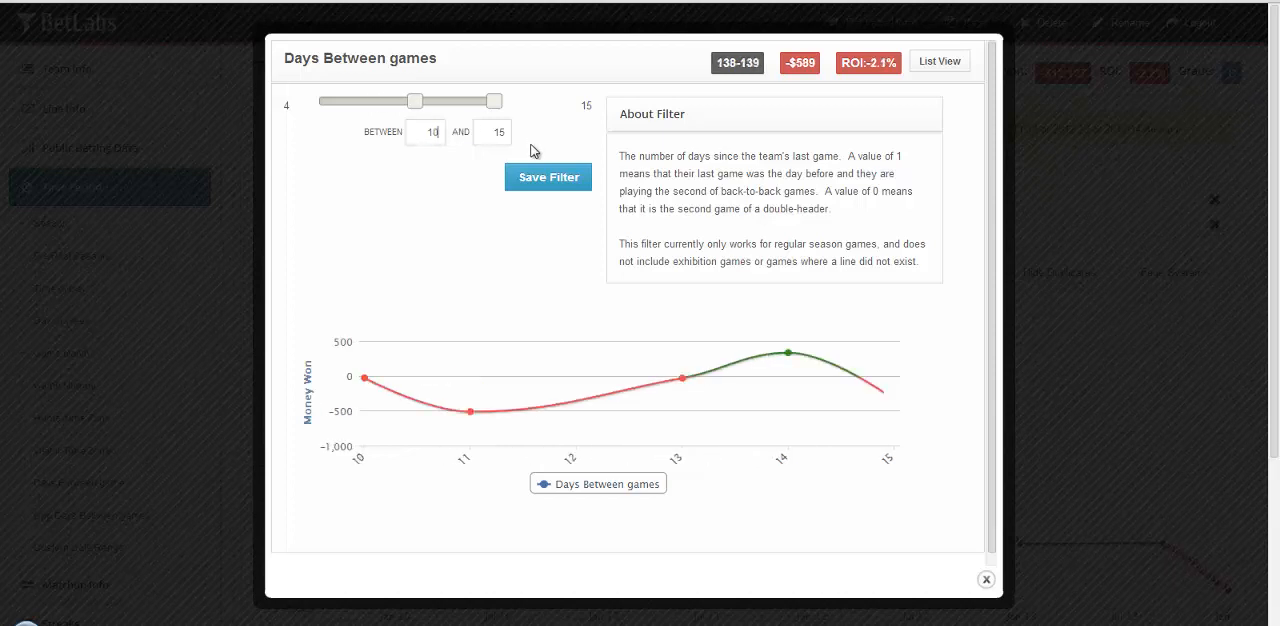
type("4")
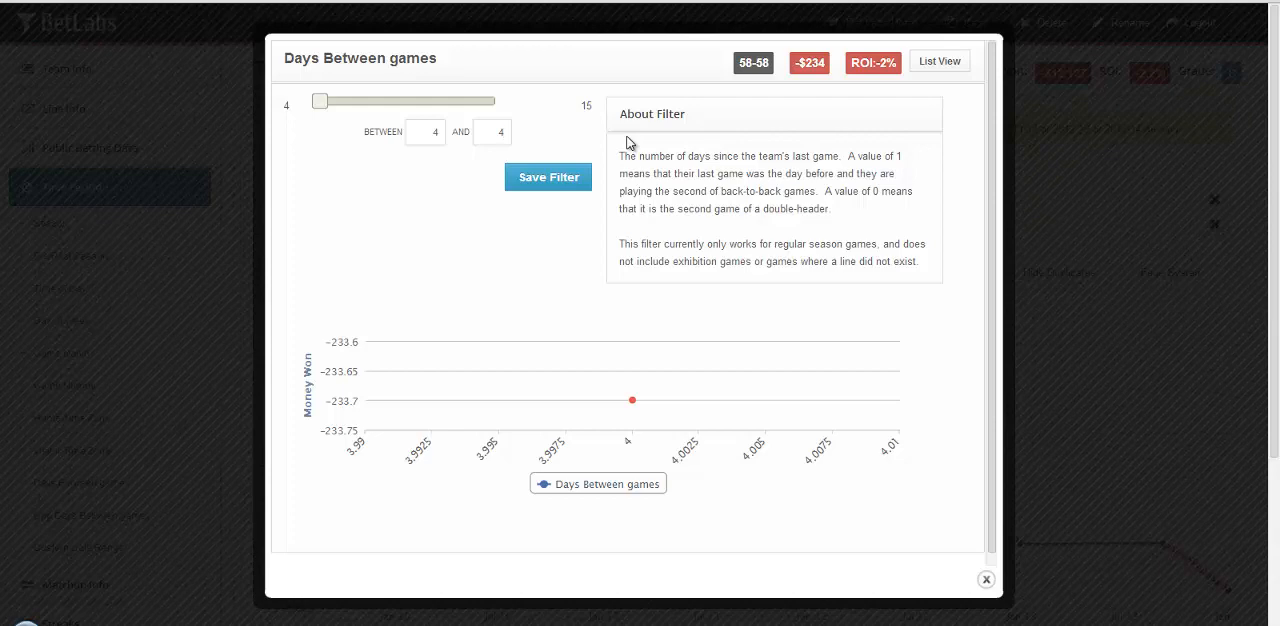
mouse_move(528, 265)
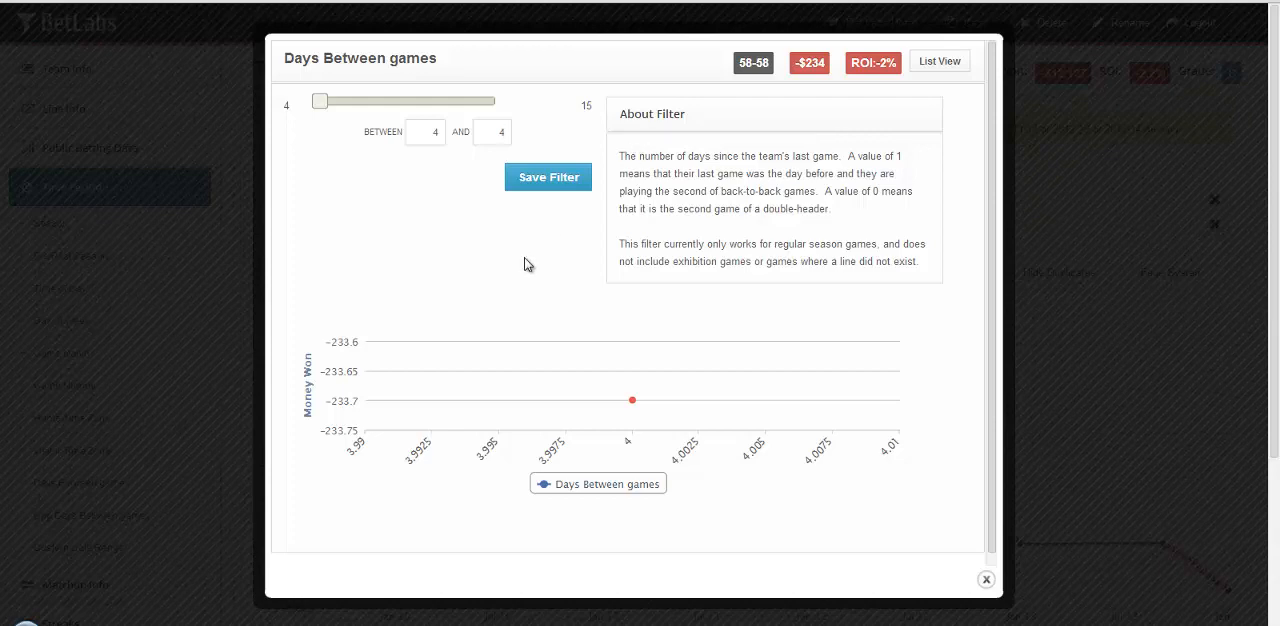
left_click(985, 579)
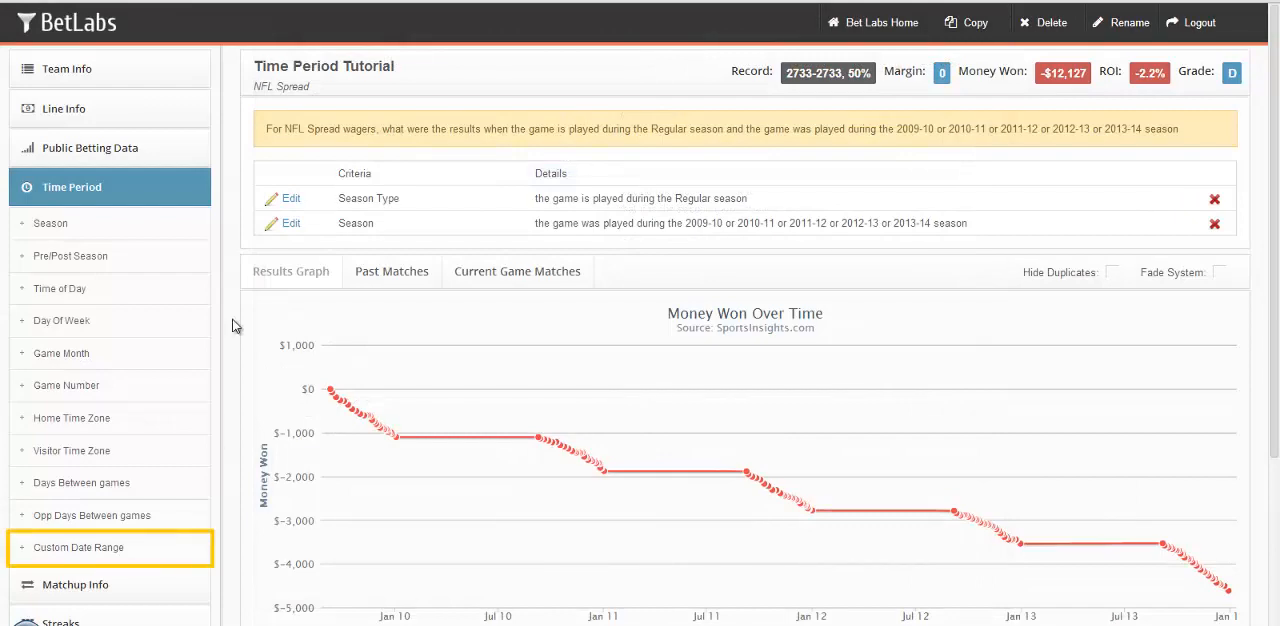
left_click(78, 547)
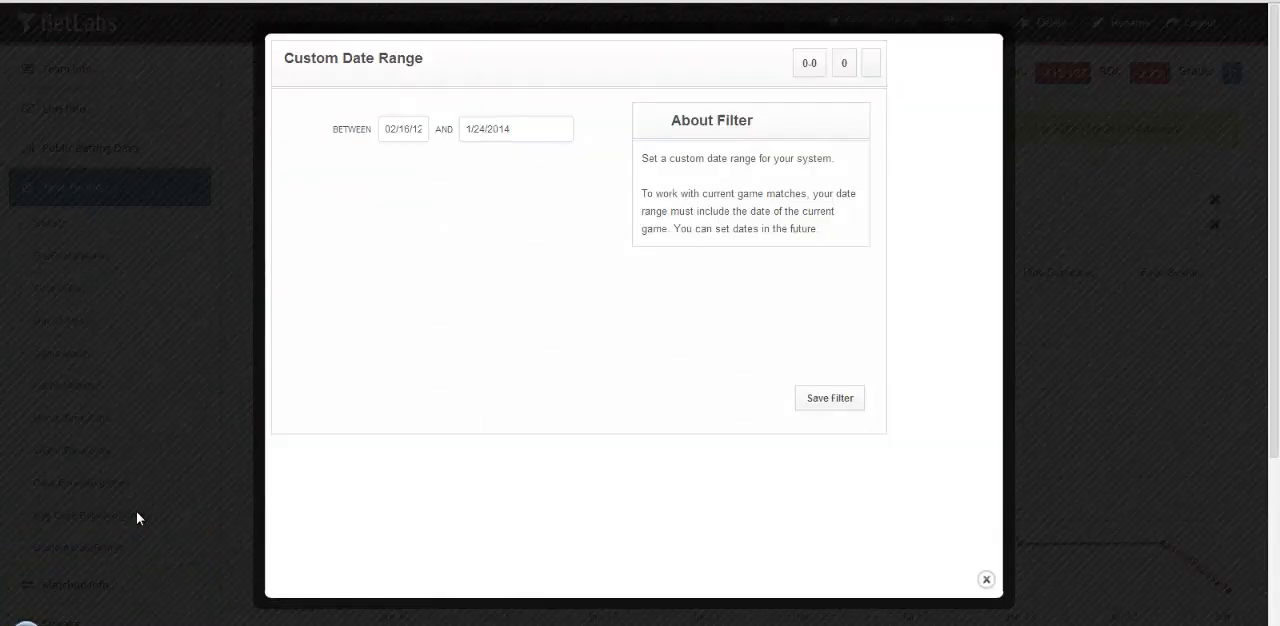
mouse_move(280, 343)
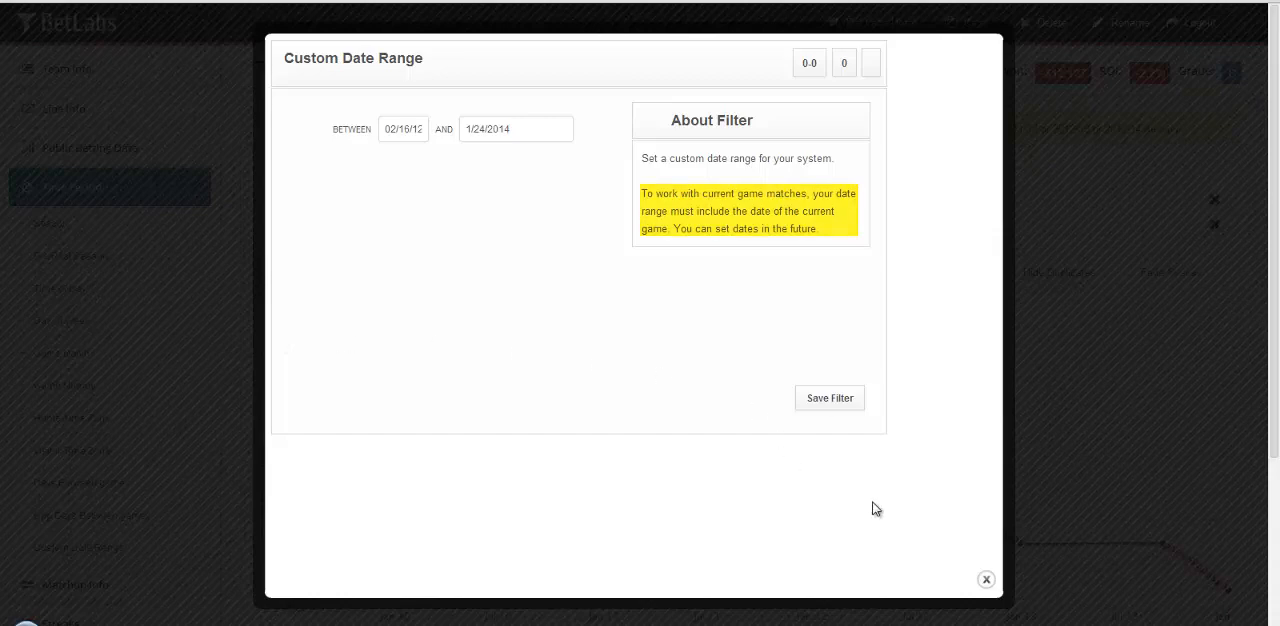
left_click(985, 579)
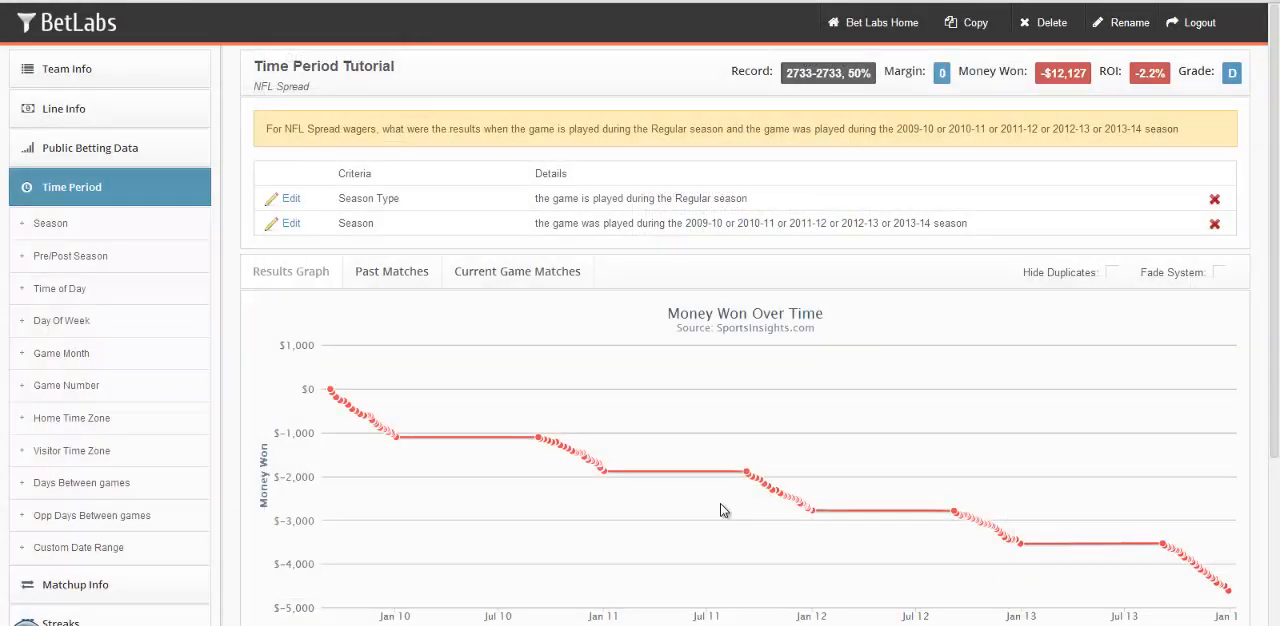
mouse_move(197, 193)
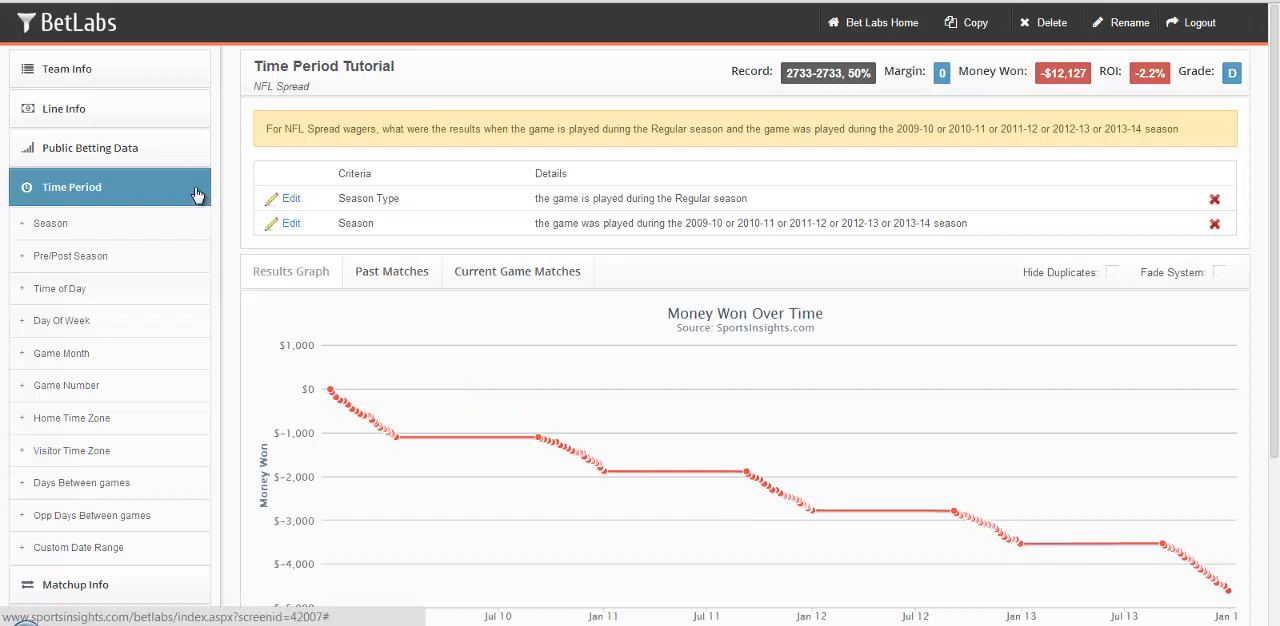